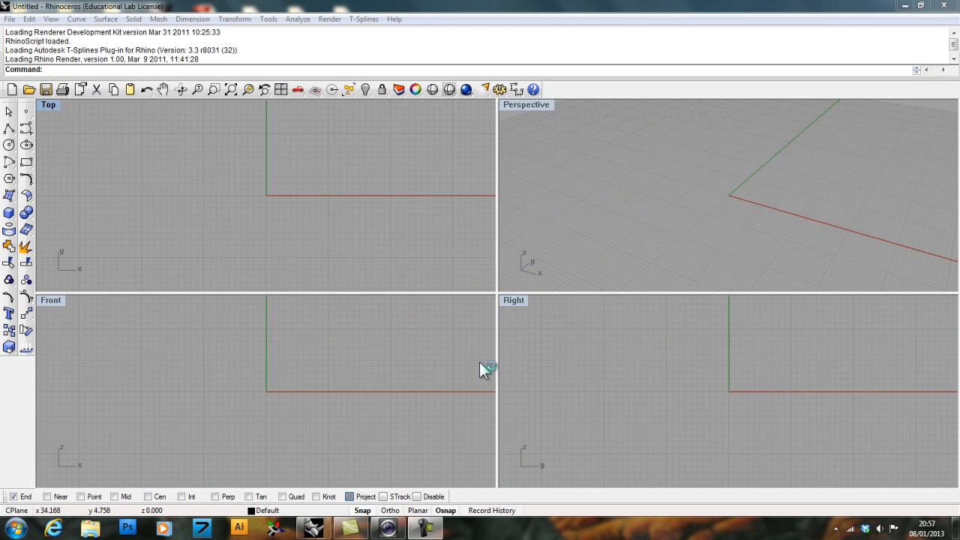
mouse_move(482, 370)
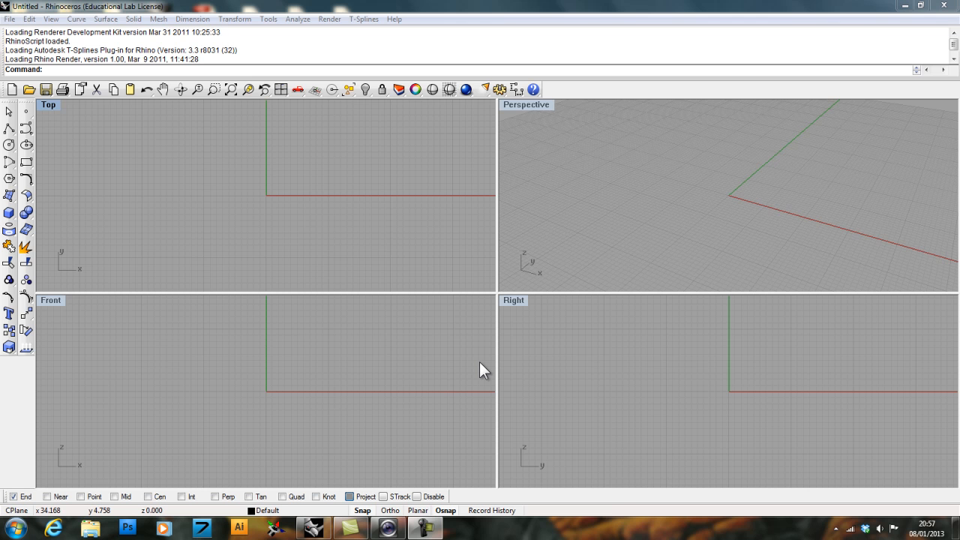
mouse_move(455, 360)
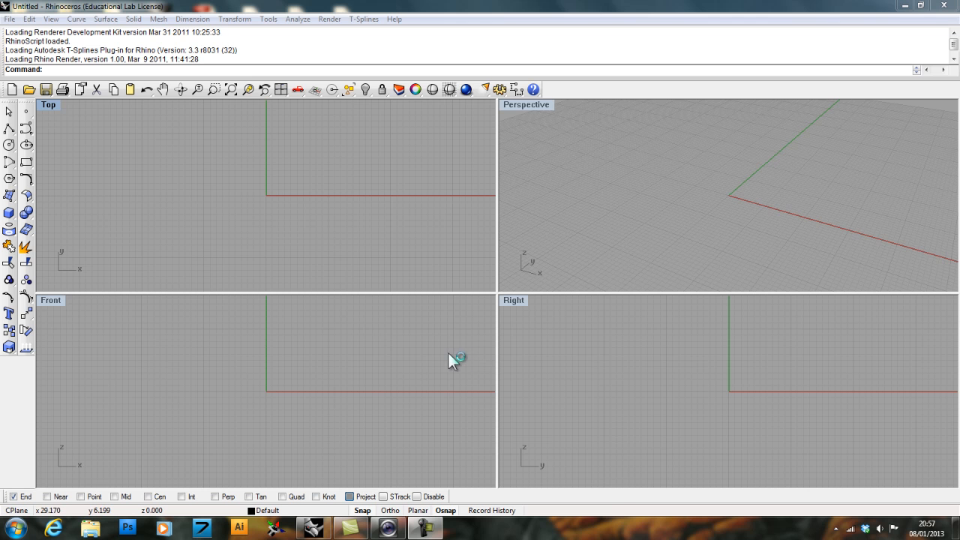
mouse_move(420, 355)
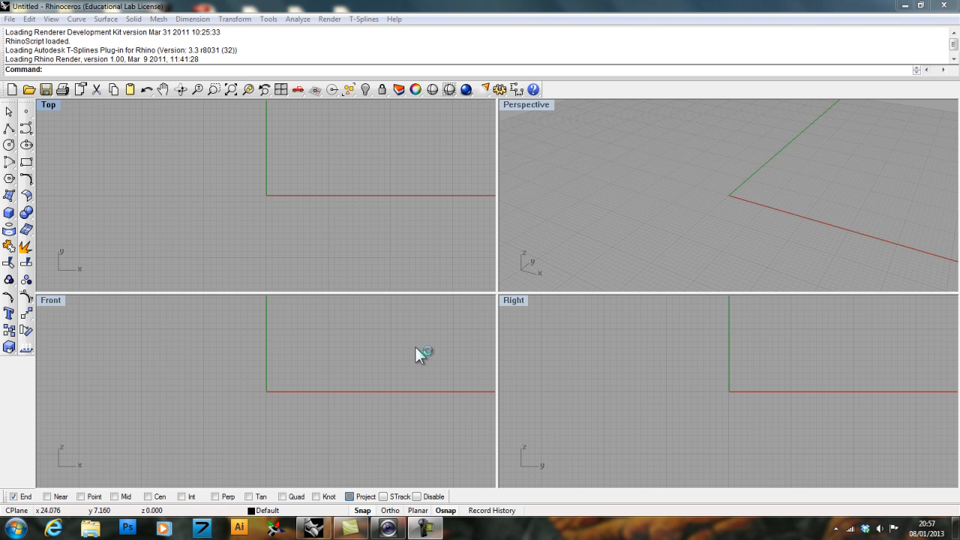
mouse_move(362, 348)
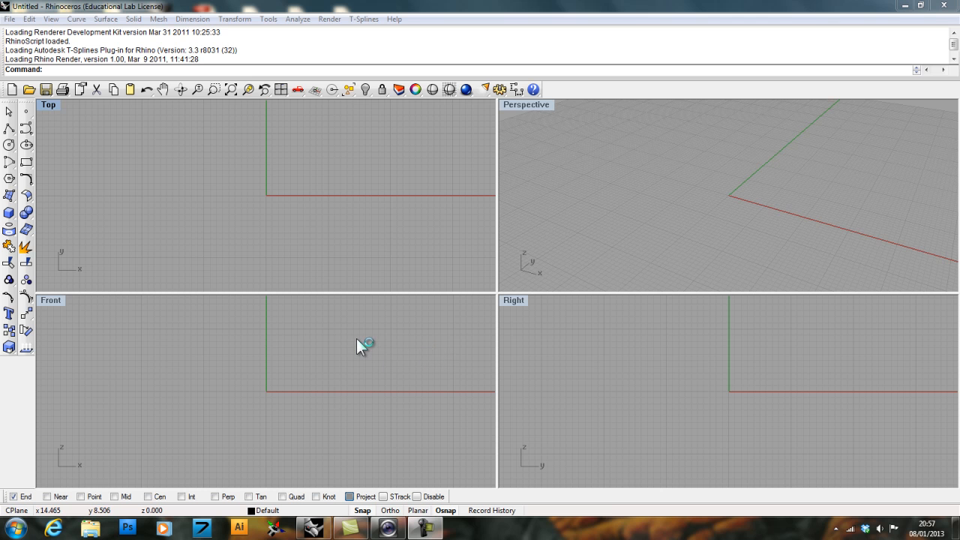
mouse_move(360, 347)
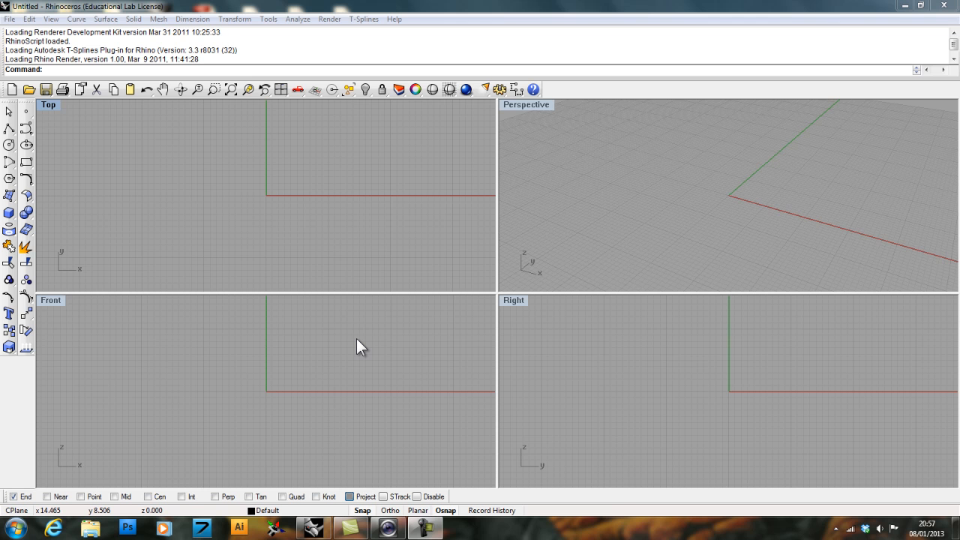
mouse_move(349, 347)
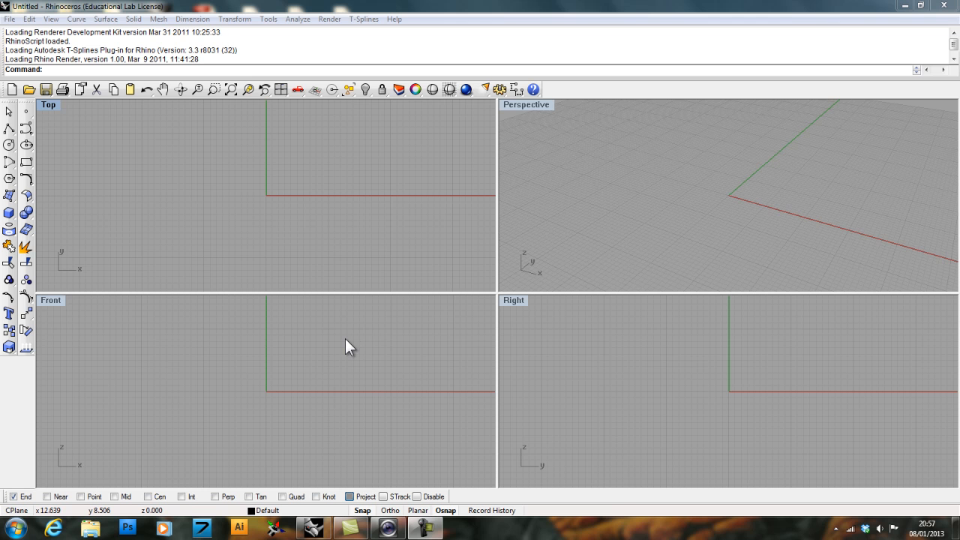
mouse_move(344, 371)
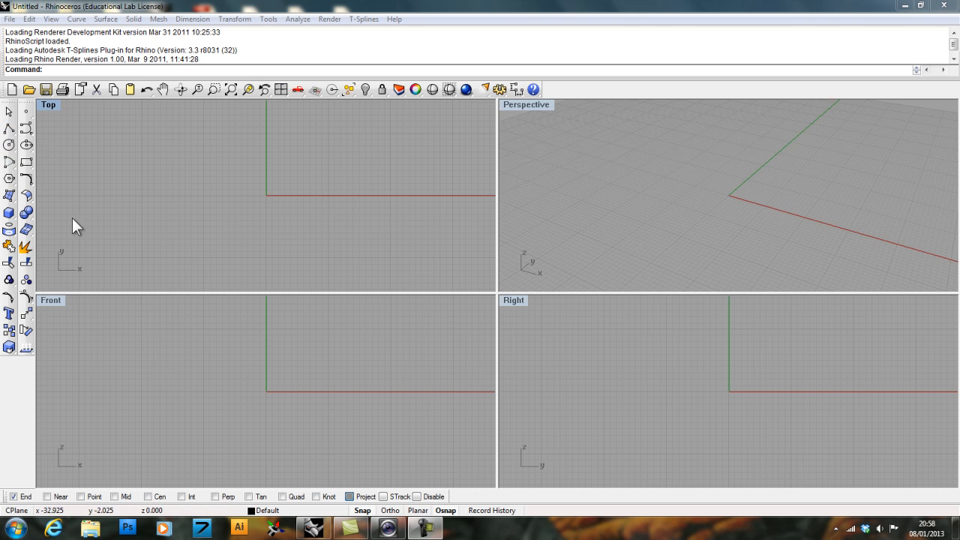
mouse_move(510, 393)
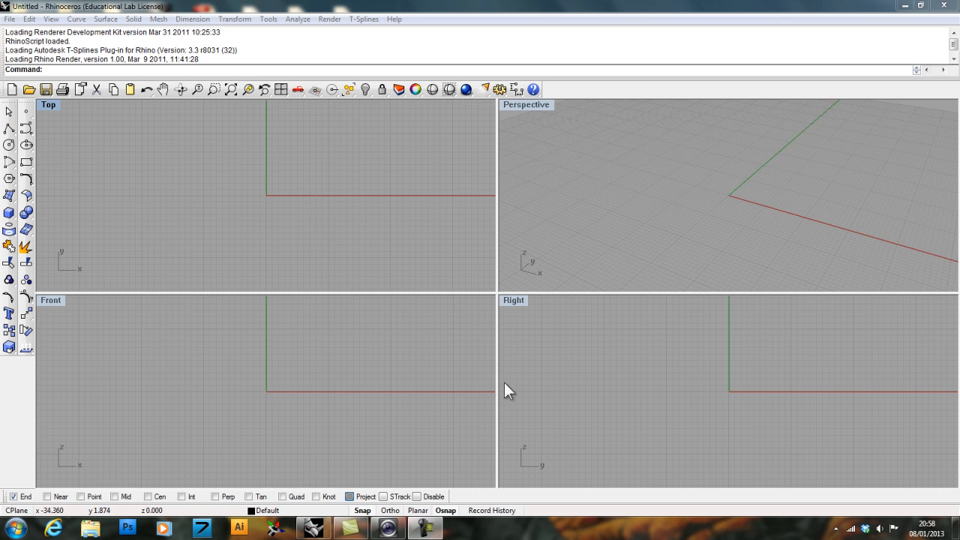
mouse_move(263, 306)
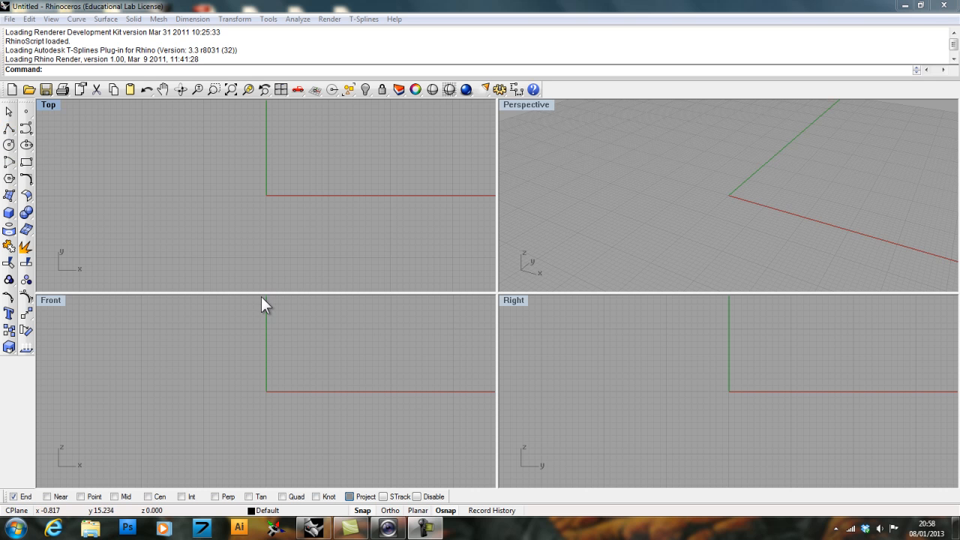
mouse_move(257, 308)
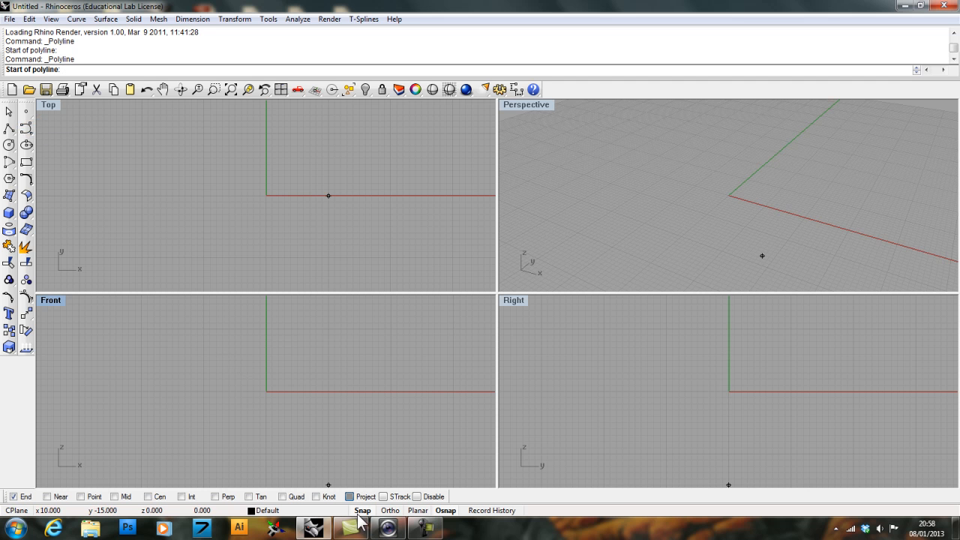
mouse_move(261, 372)
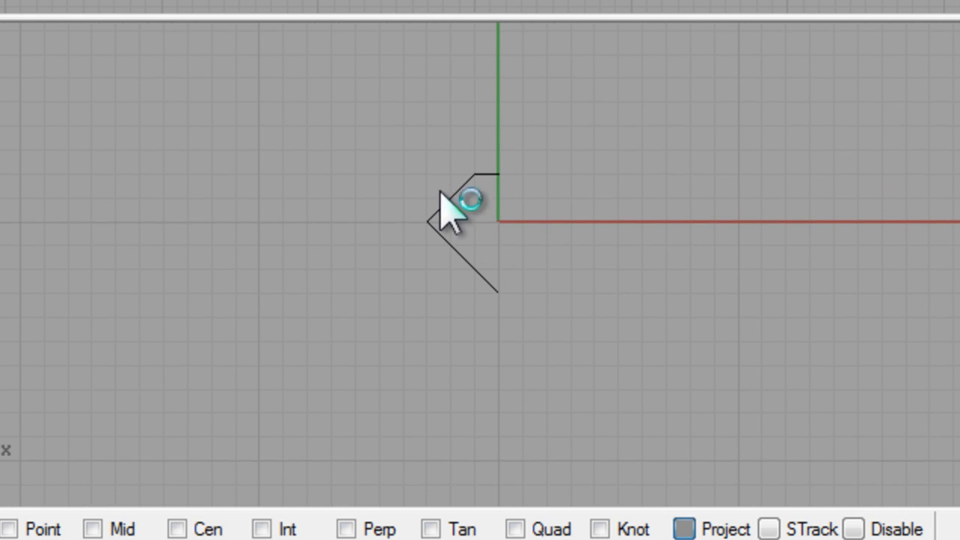
mouse_move(450, 240)
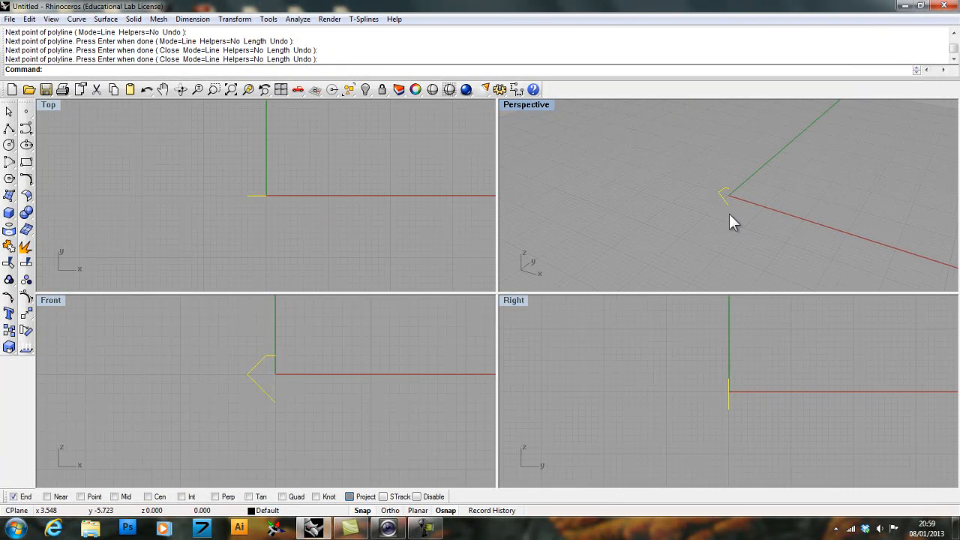
mouse_move(708, 199)
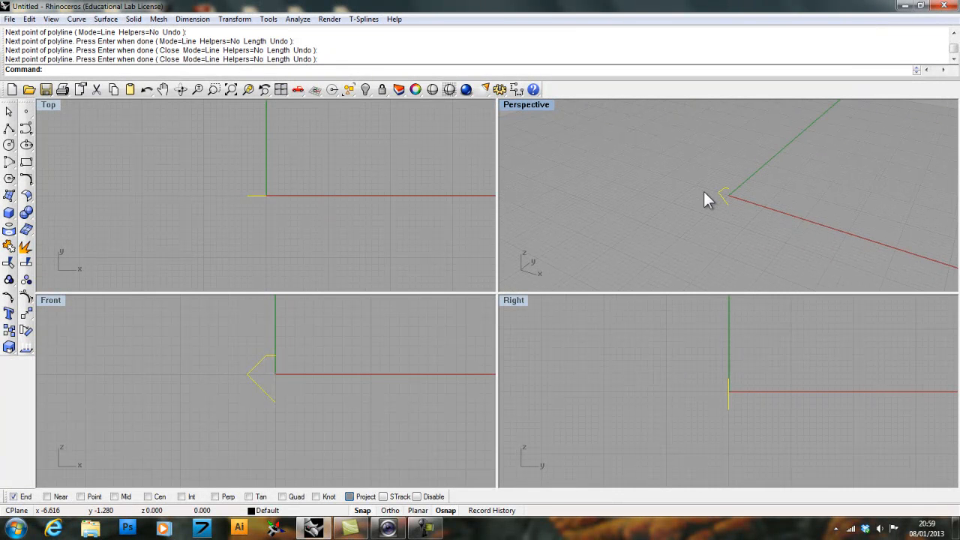
mouse_move(131, 339)
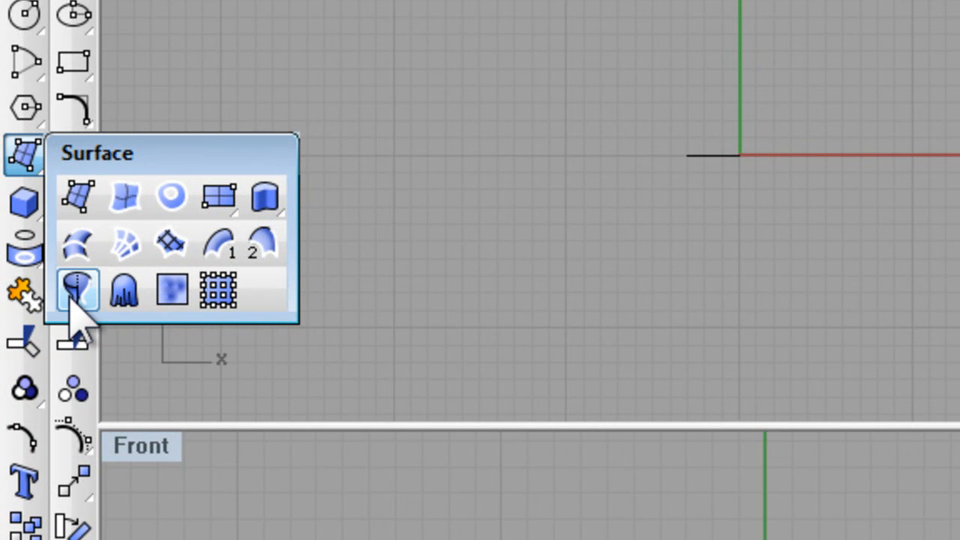
mouse_move(78, 290)
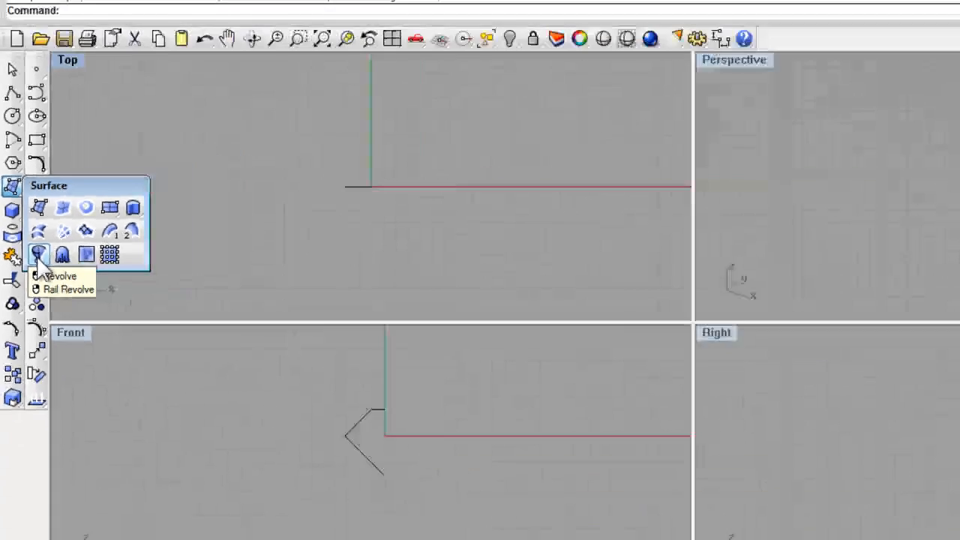
Step: Revolve the gem profile a full 360° about the vertical axis into a shaded solid
click(38, 254)
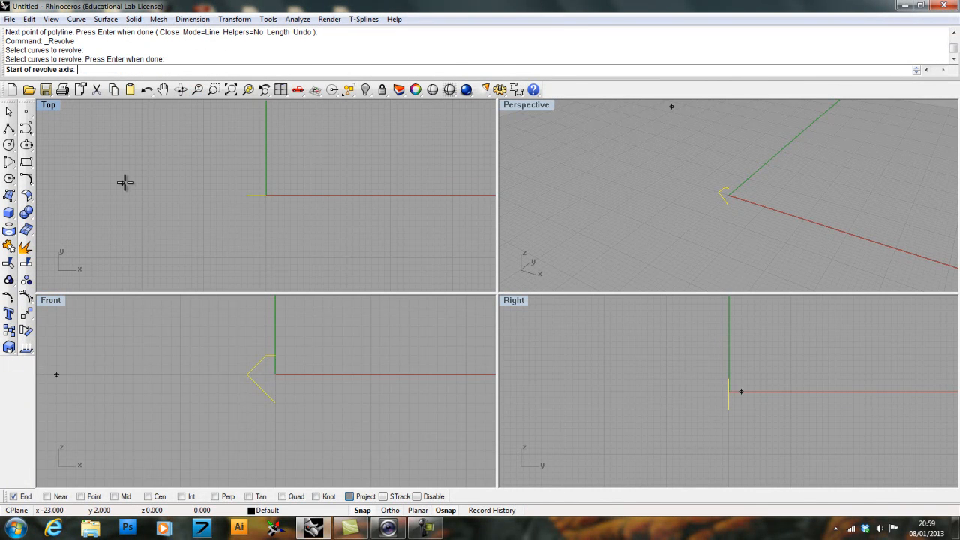
mouse_move(225, 343)
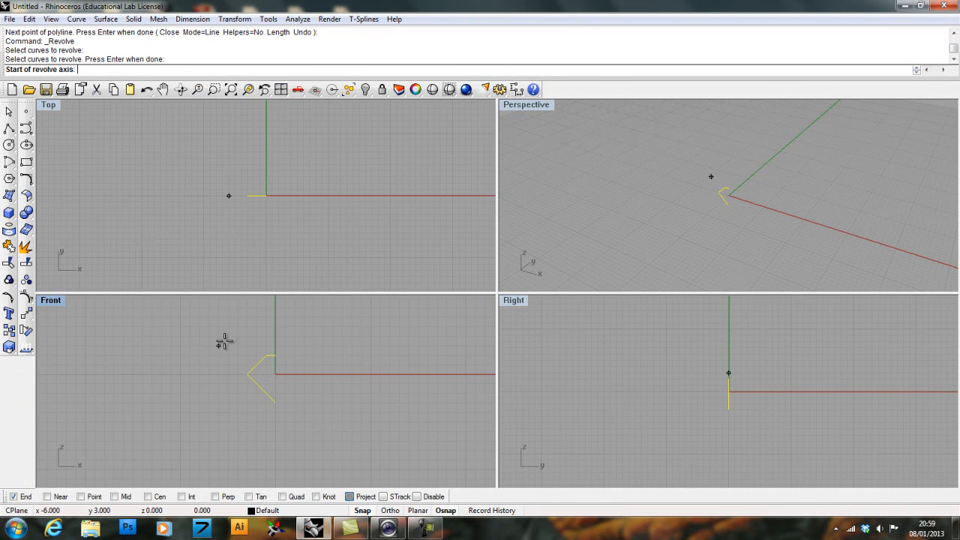
mouse_move(252, 354)
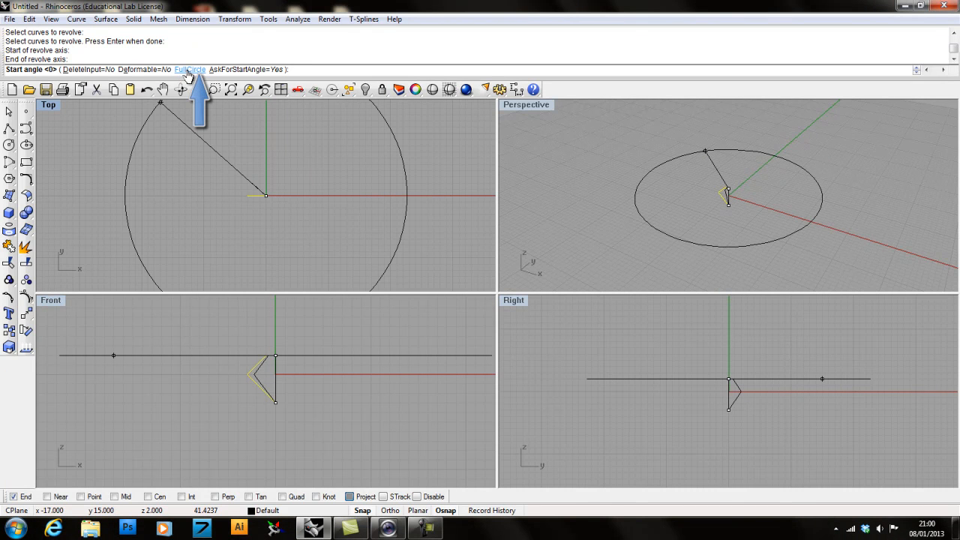
click(189, 69)
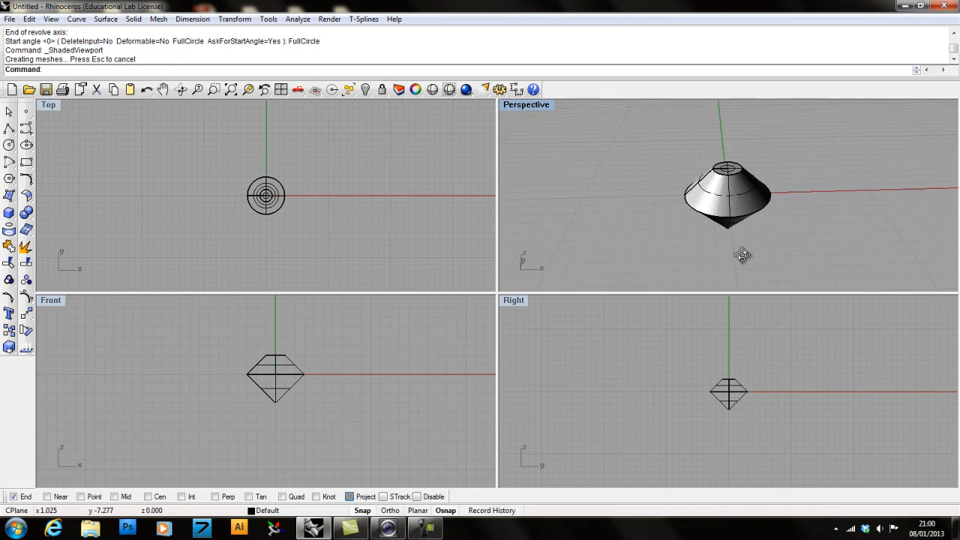
Step: Move the revolved gem and its profile curve onto blue Layer 03
drag(742, 255, 702, 203)
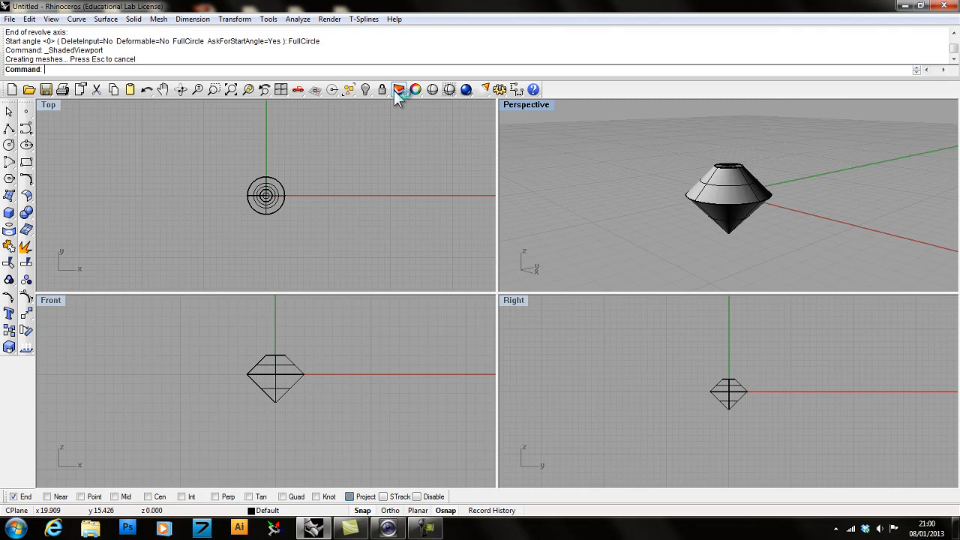
click(399, 89)
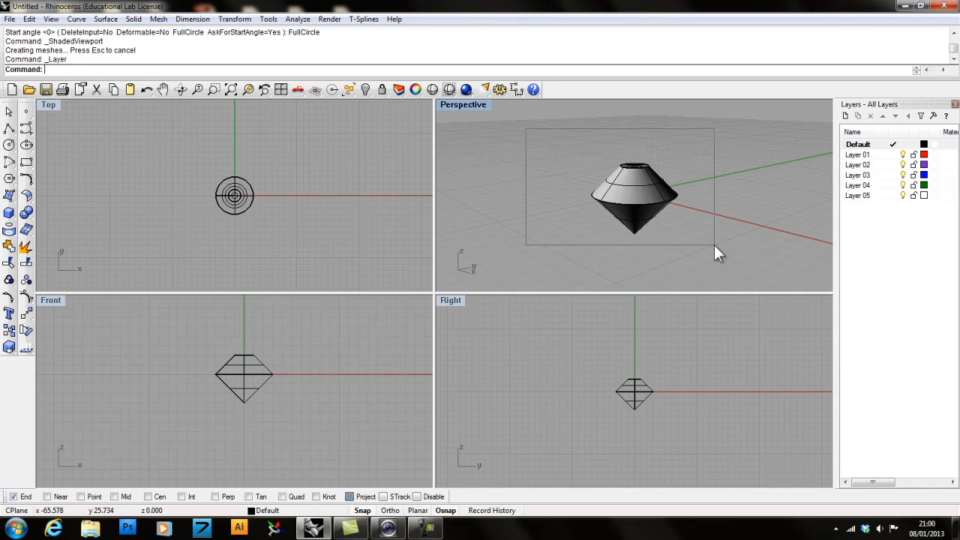
click(634, 196)
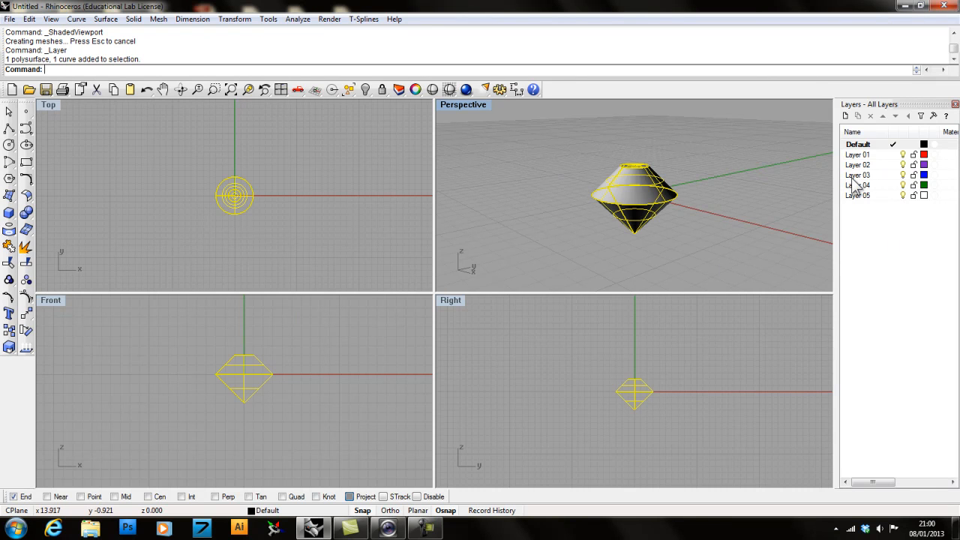
right_click(857, 184)
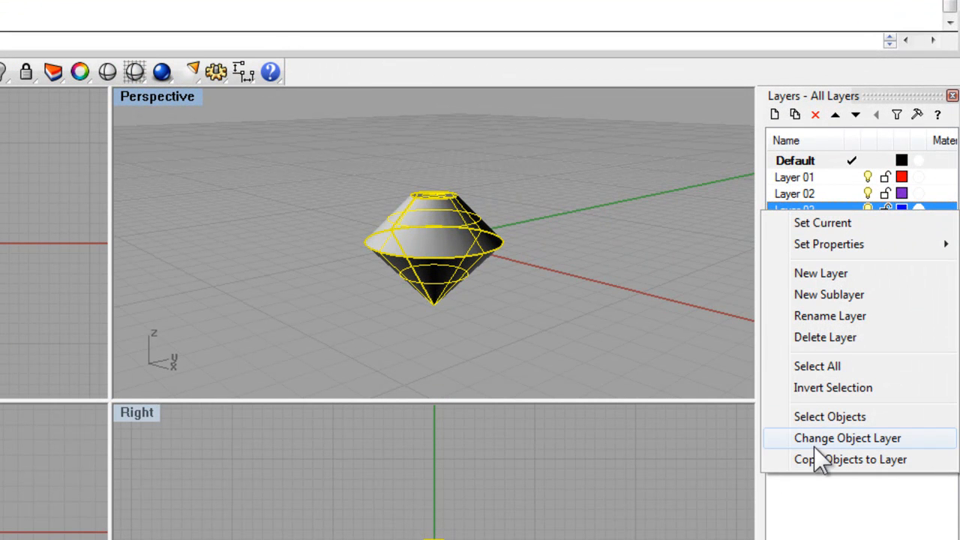
click(848, 438)
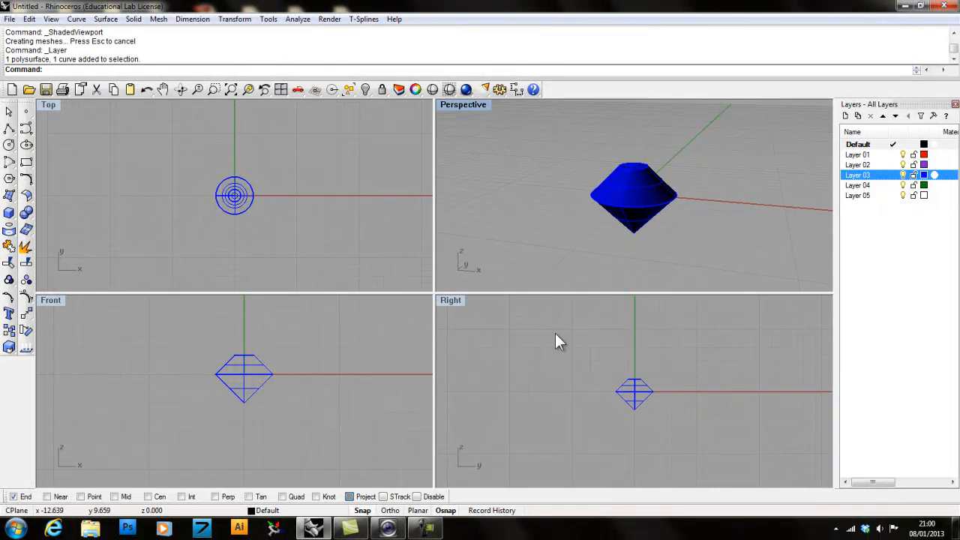
mouse_move(645, 362)
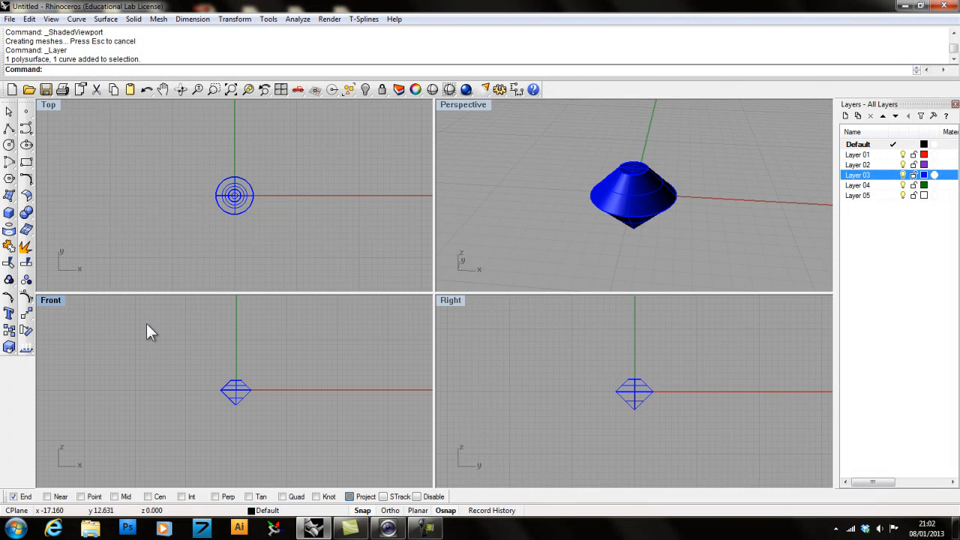
mouse_move(157, 138)
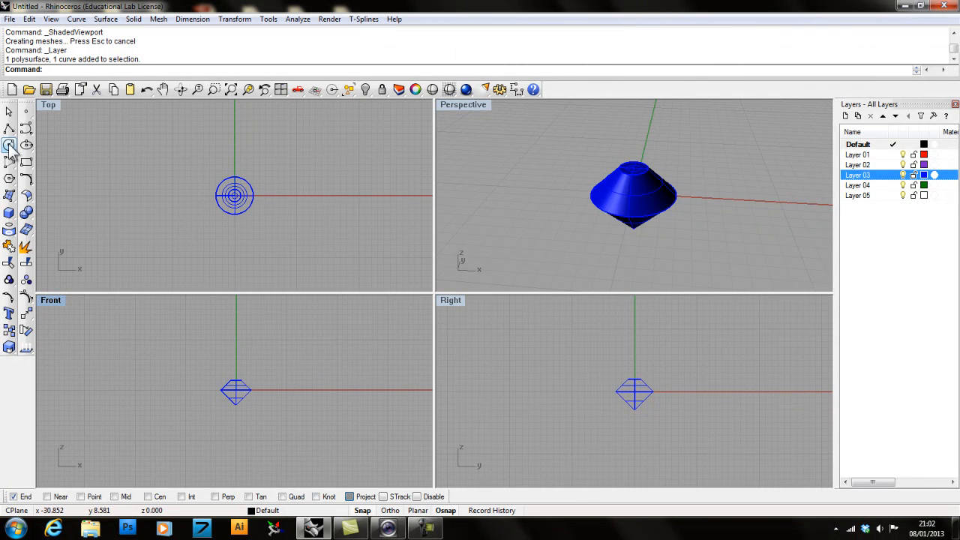
Step: Draw a radius-20 circle centred on the origin for the ring
click(10, 144)
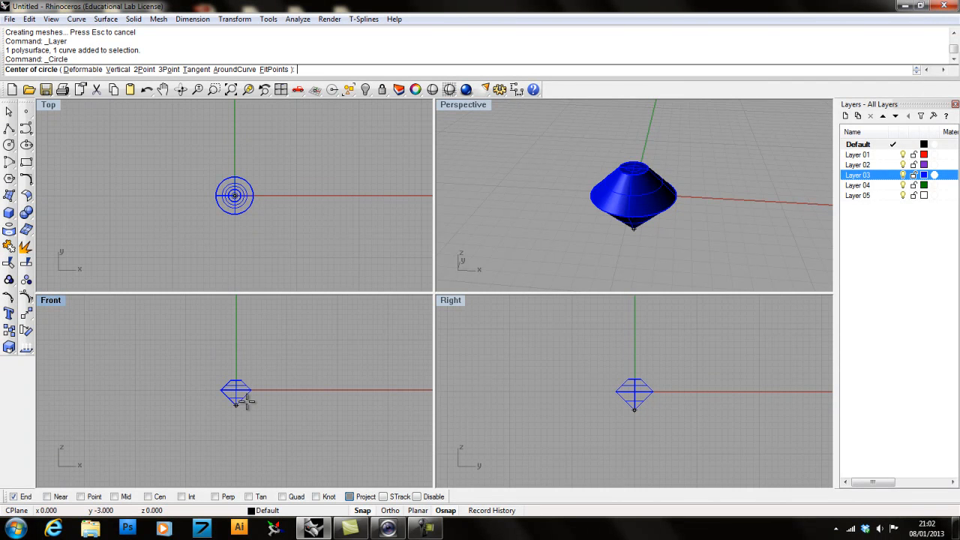
mouse_move(237, 391)
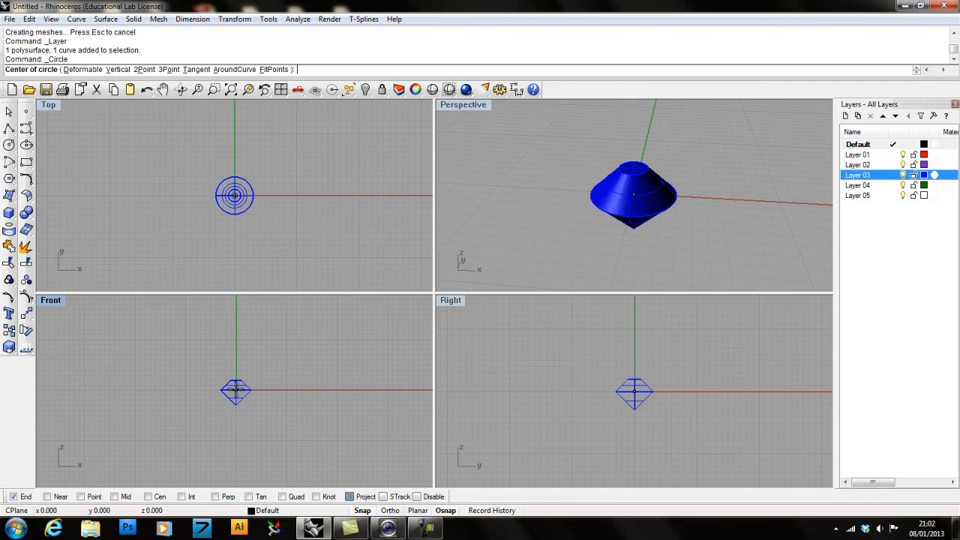
mouse_move(175, 355)
text(0)
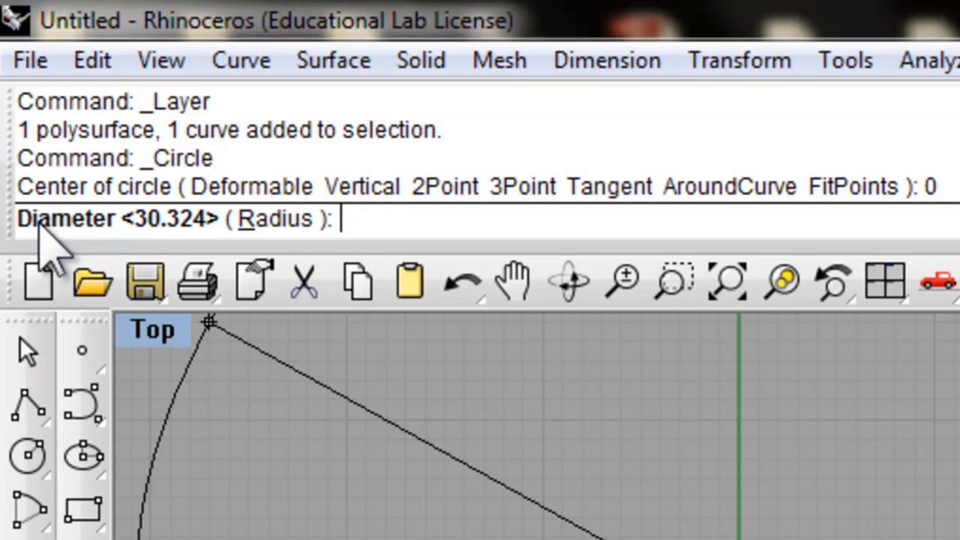
click(275, 218)
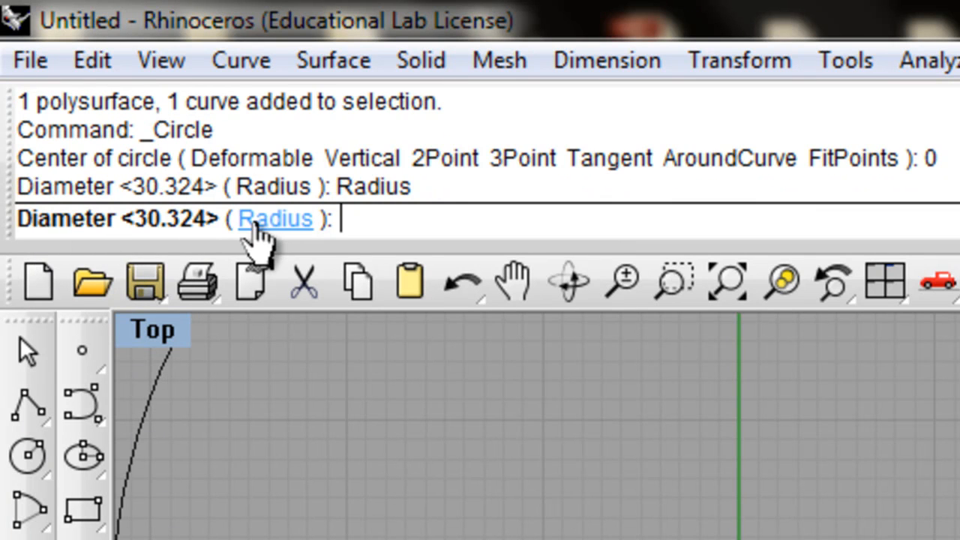
click(274, 218)
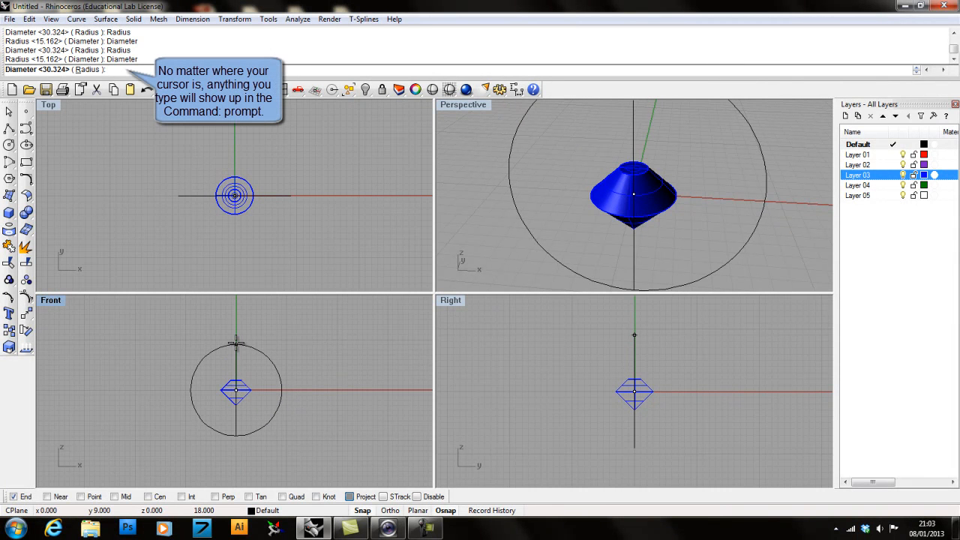
text(20)
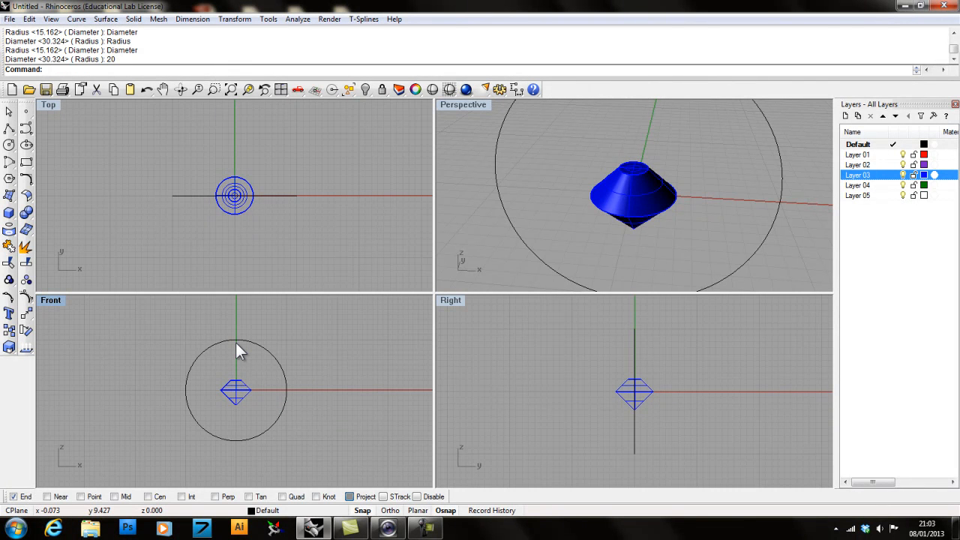
mouse_move(212, 328)
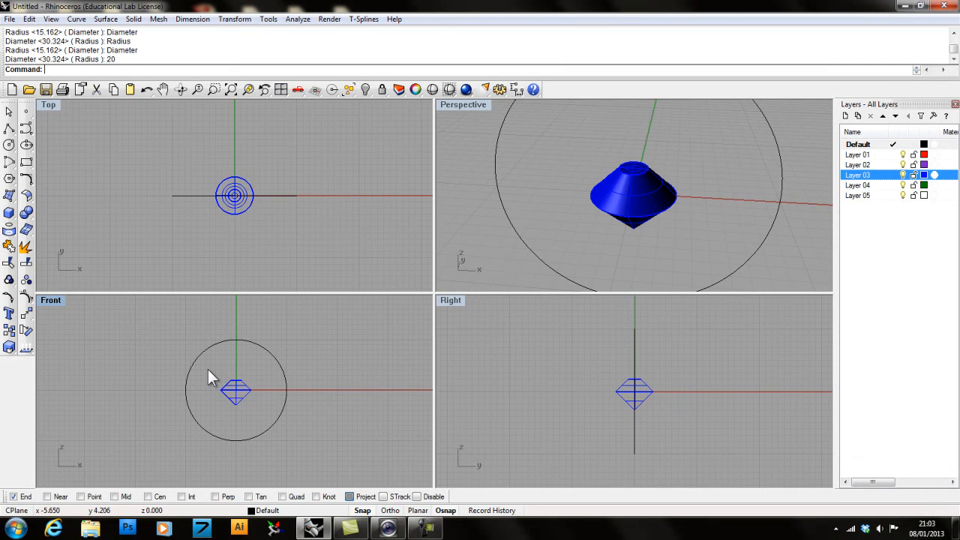
Step: Drag the gem and its profile up along Z above the circle's top
click(237, 392)
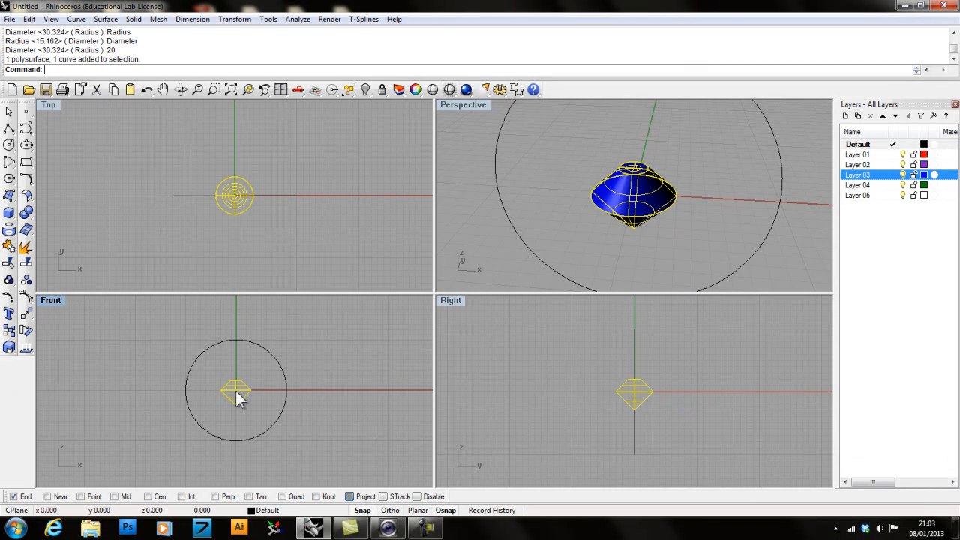
drag(236, 398, 236, 379)
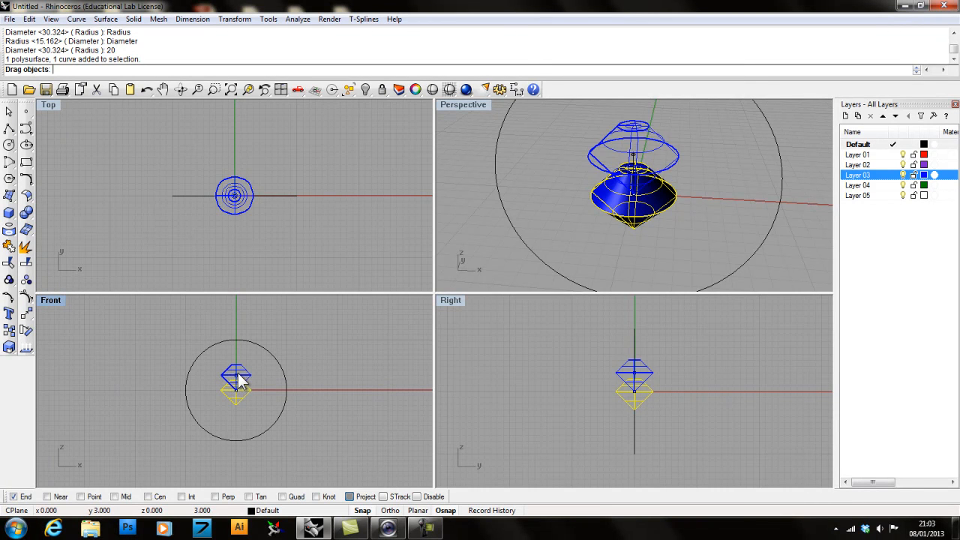
drag(236, 375, 248, 322)
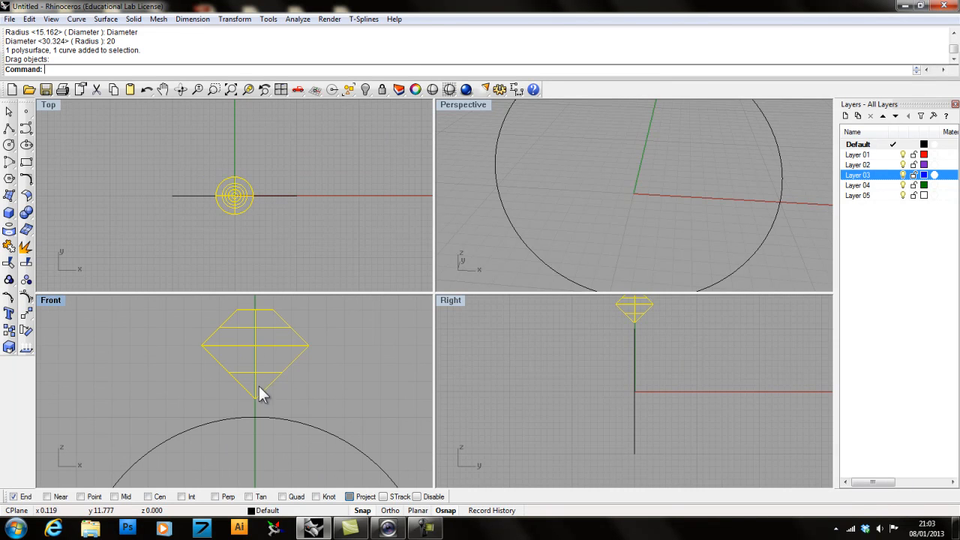
mouse_move(260, 407)
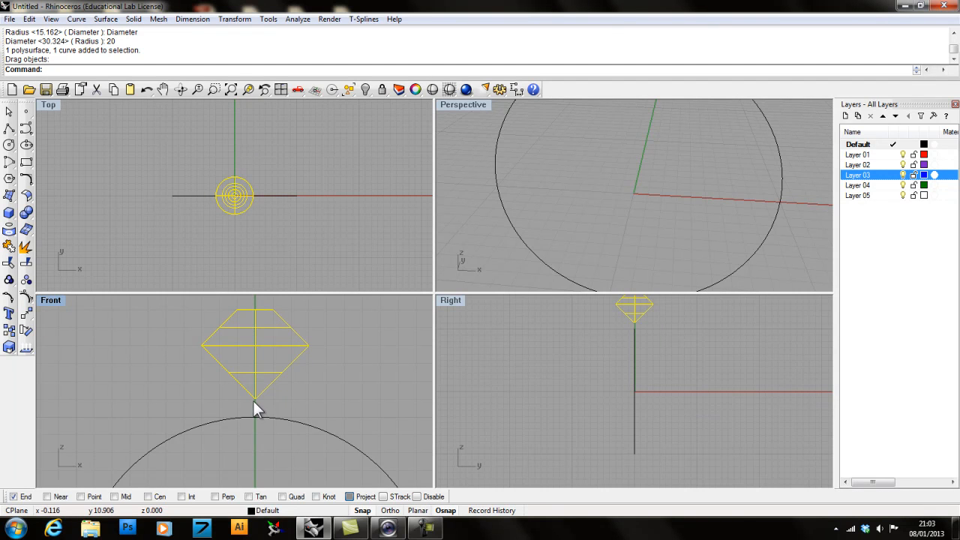
mouse_move(230, 414)
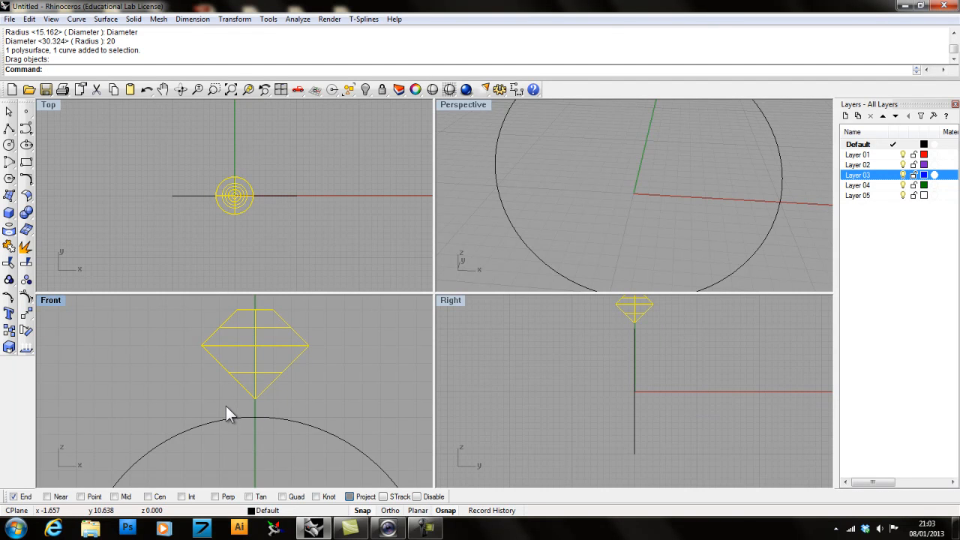
mouse_move(257, 411)
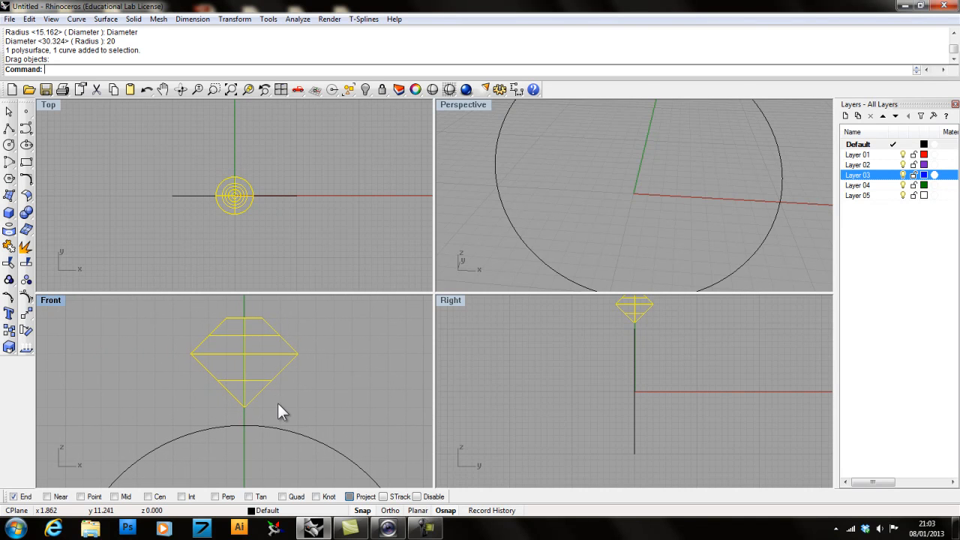
mouse_move(356, 512)
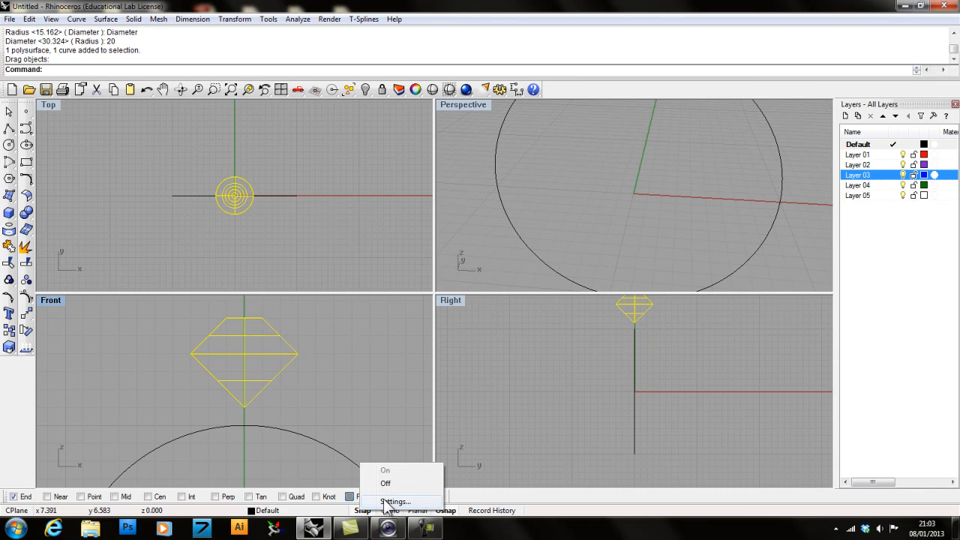
Step: Change the grid snap spacing to 0.5 mm in the Snap settings
click(394, 501)
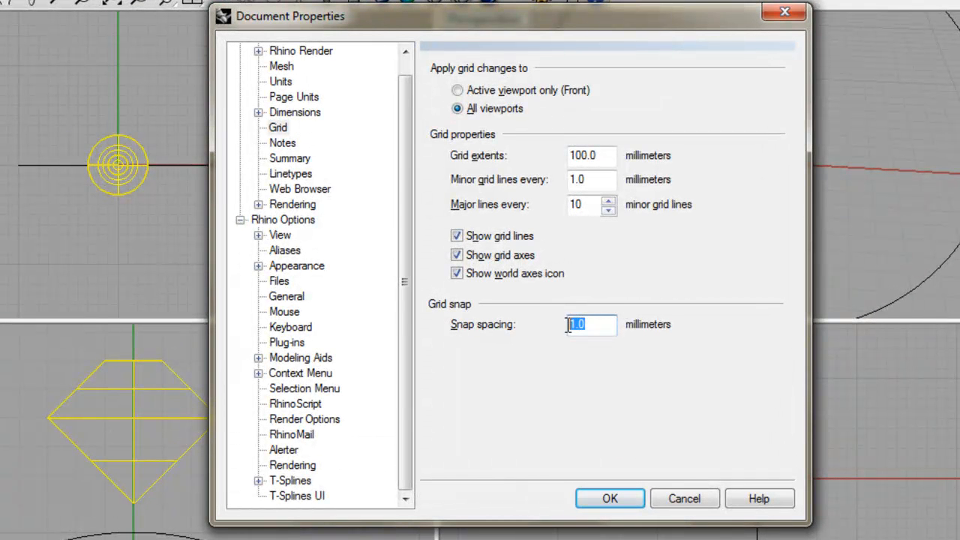
text(.5)
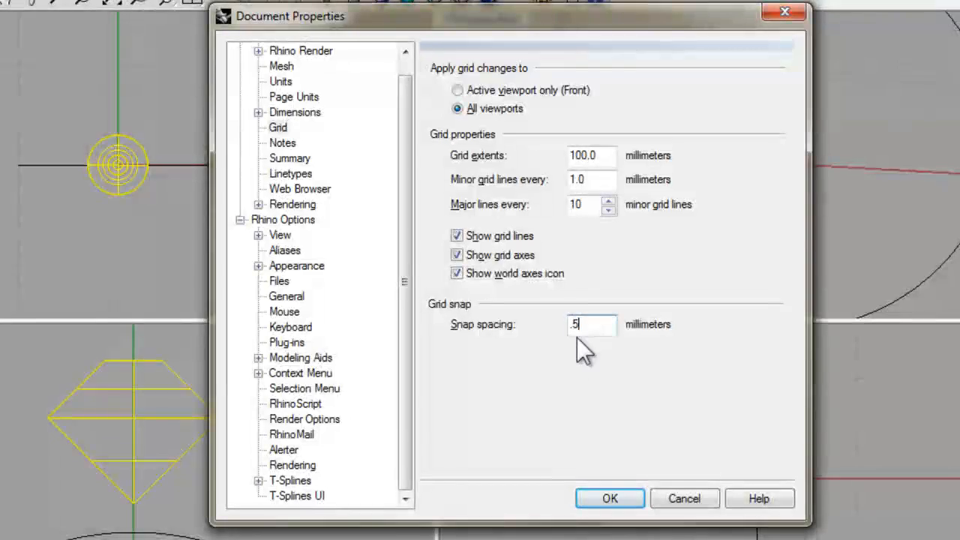
click(610, 498)
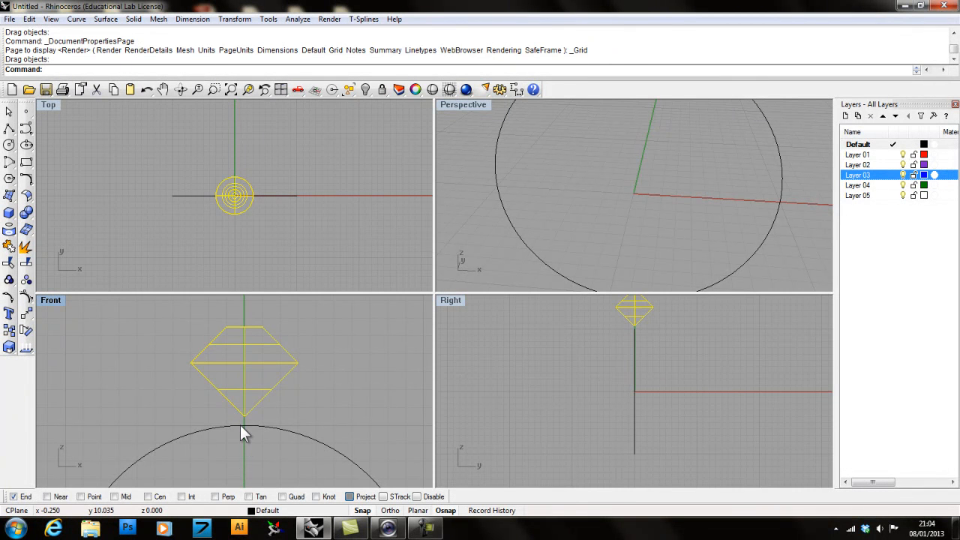
mouse_move(249, 407)
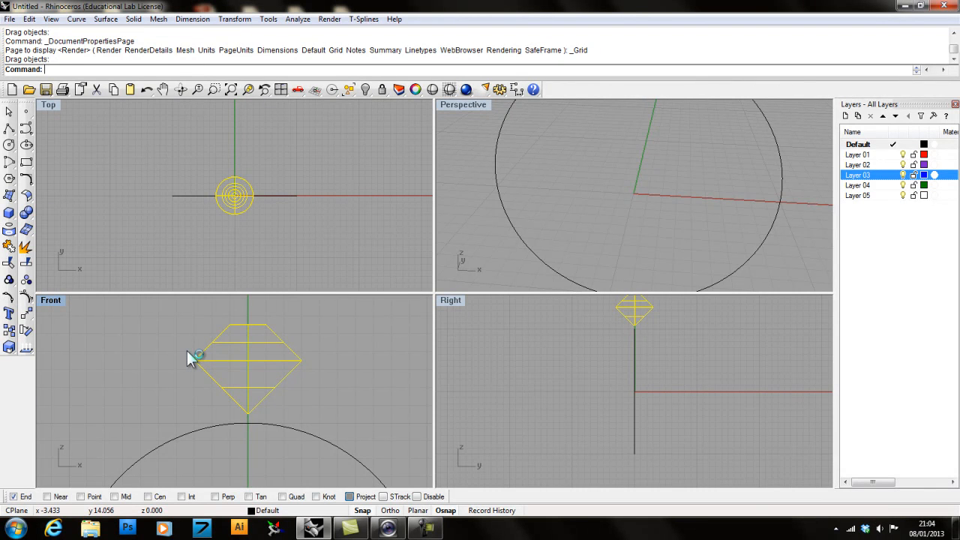
mouse_move(157, 321)
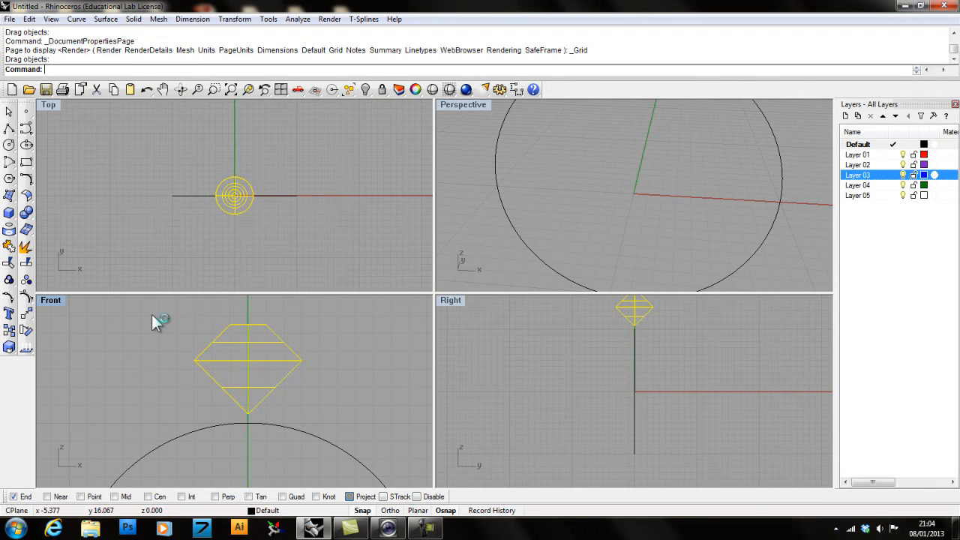
mouse_move(293, 347)
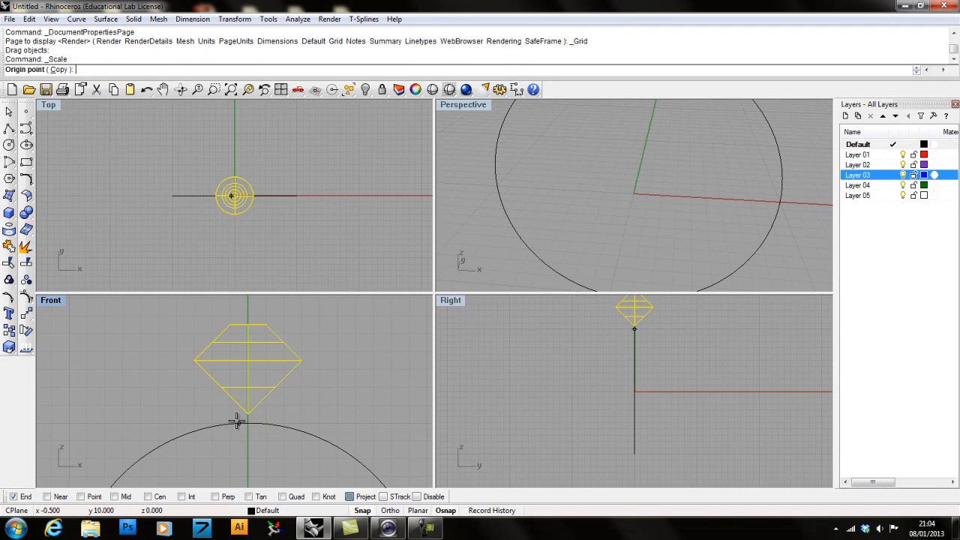
Step: Scale the gem down from an origin at the ring circle's top
click(249, 413)
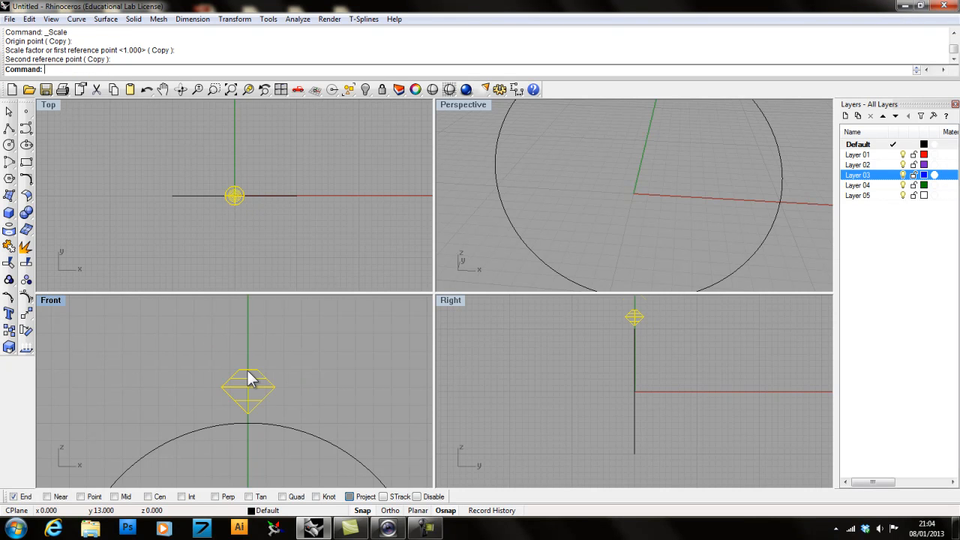
mouse_move(268, 386)
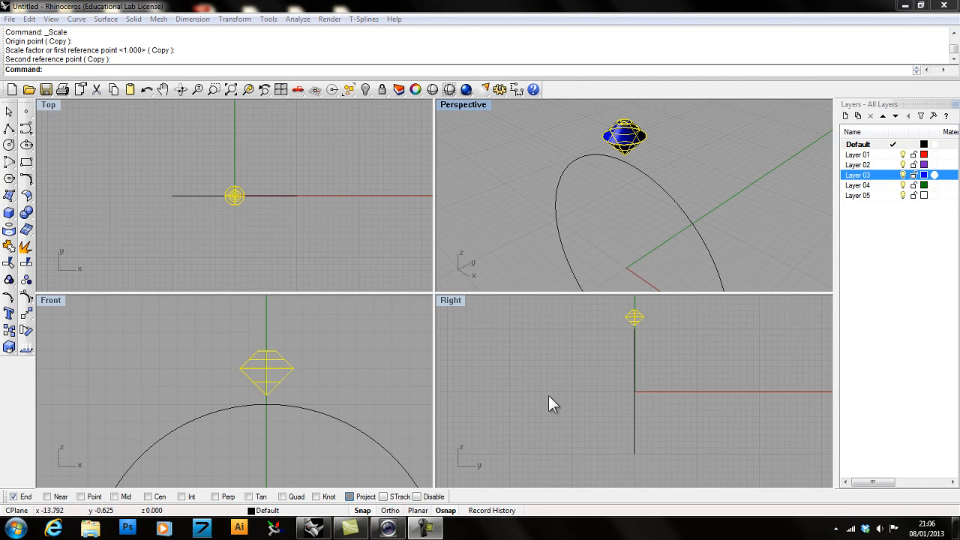
mouse_move(267, 372)
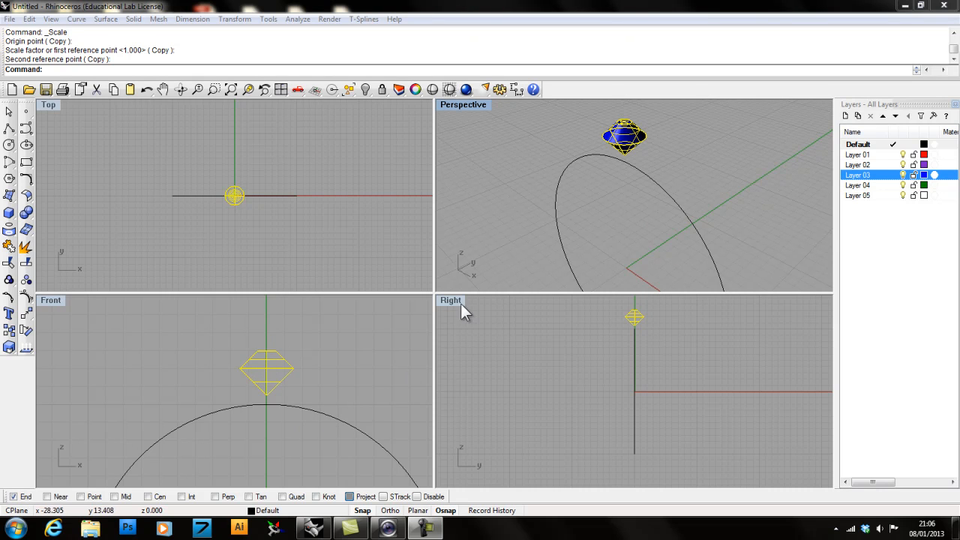
mouse_move(282, 412)
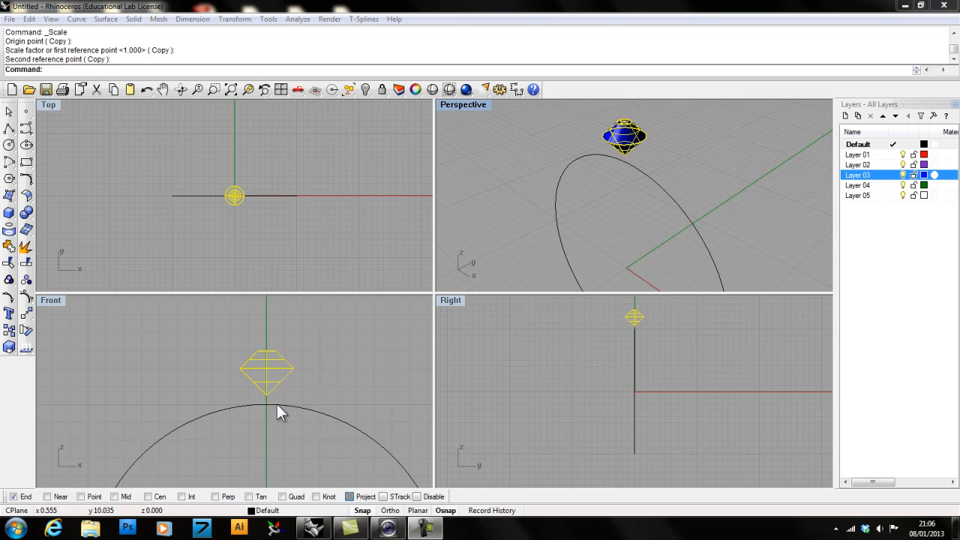
mouse_move(368, 399)
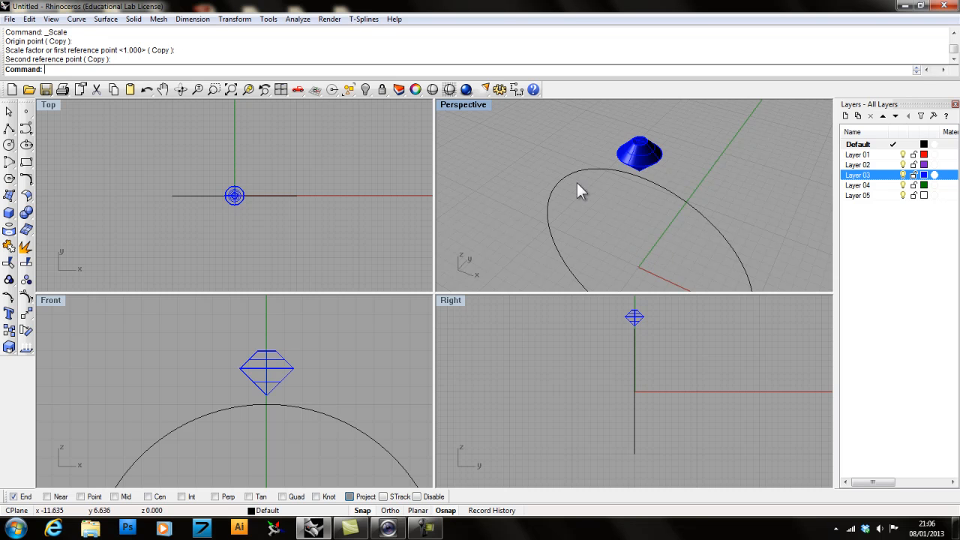
mouse_move(604, 327)
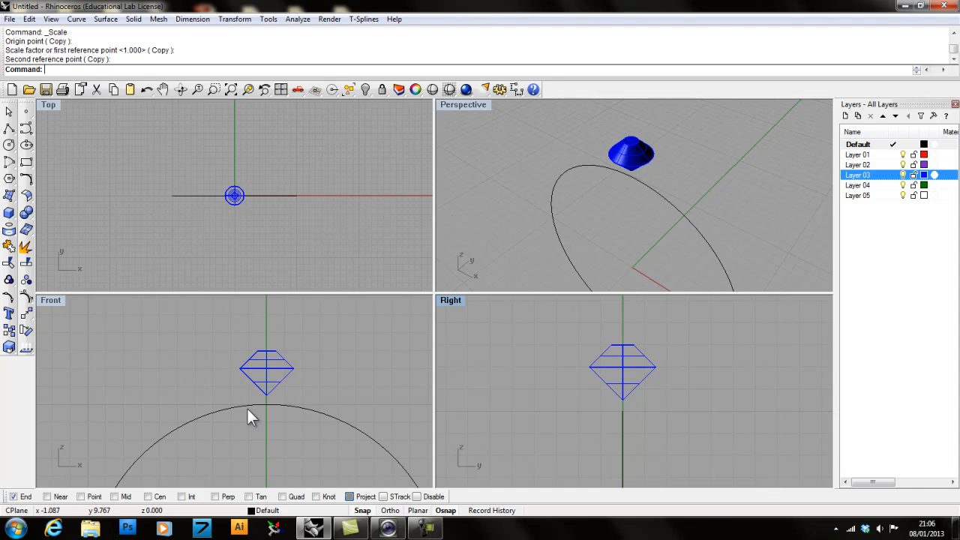
mouse_move(10, 132)
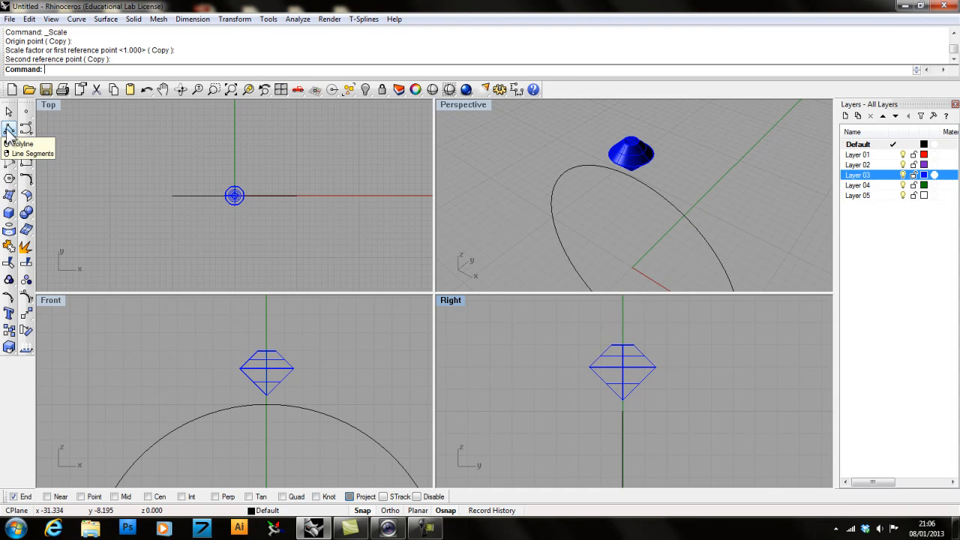
mouse_move(691, 428)
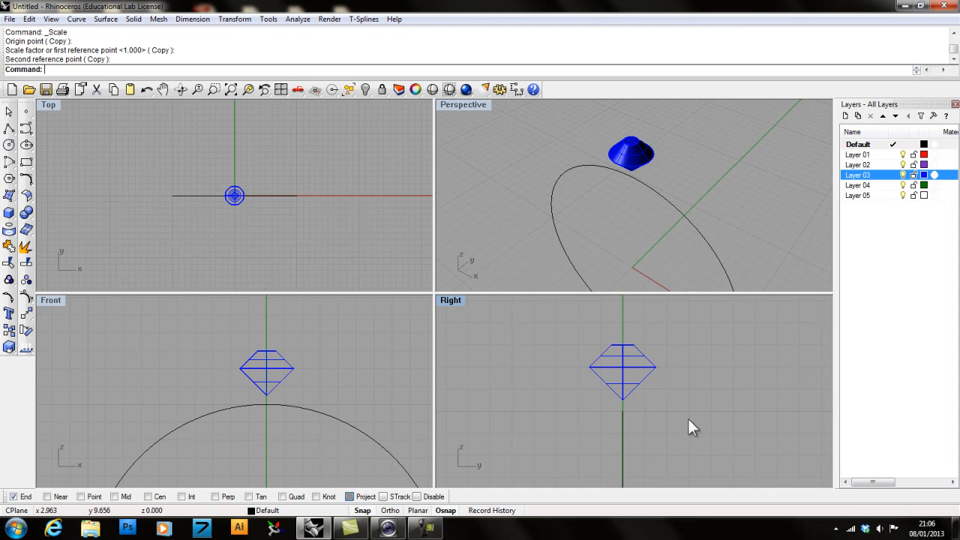
mouse_move(319, 368)
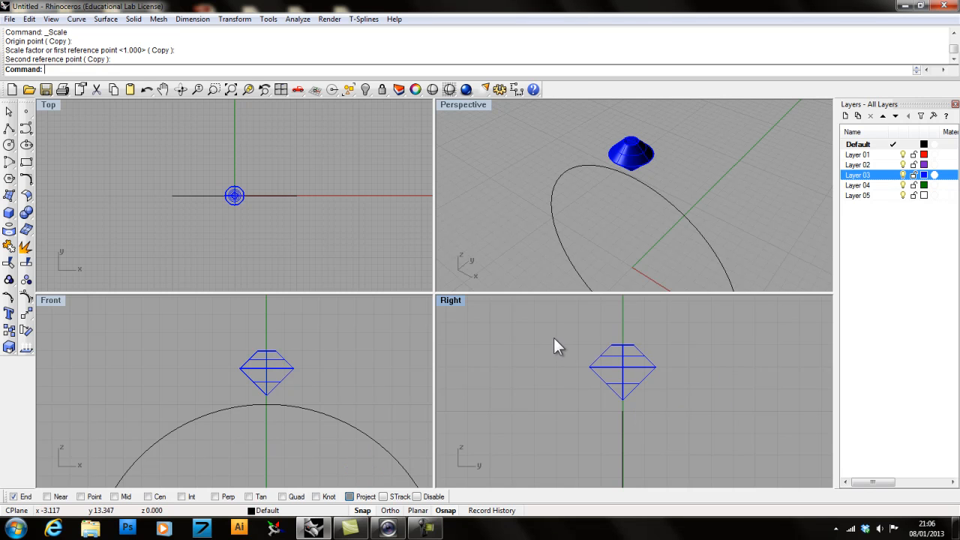
mouse_move(617, 343)
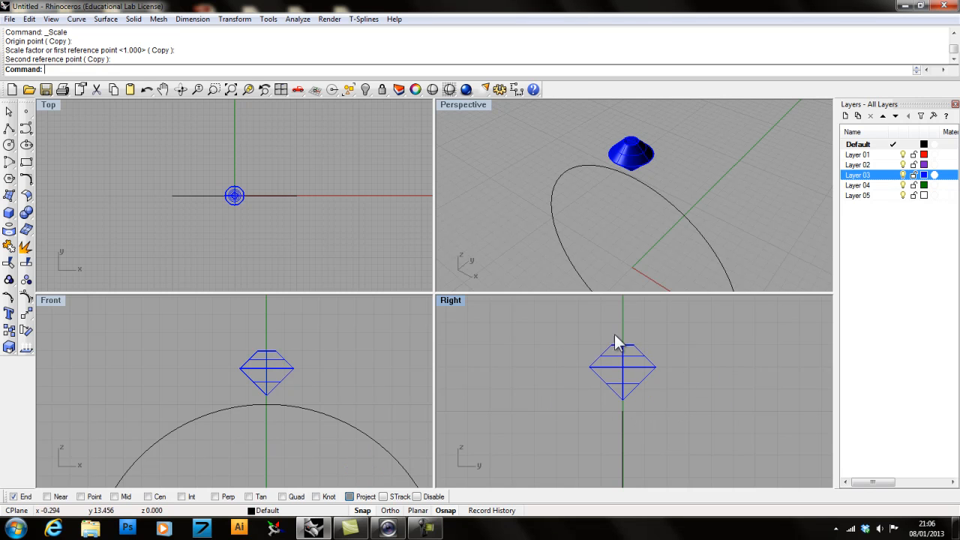
mouse_move(9, 129)
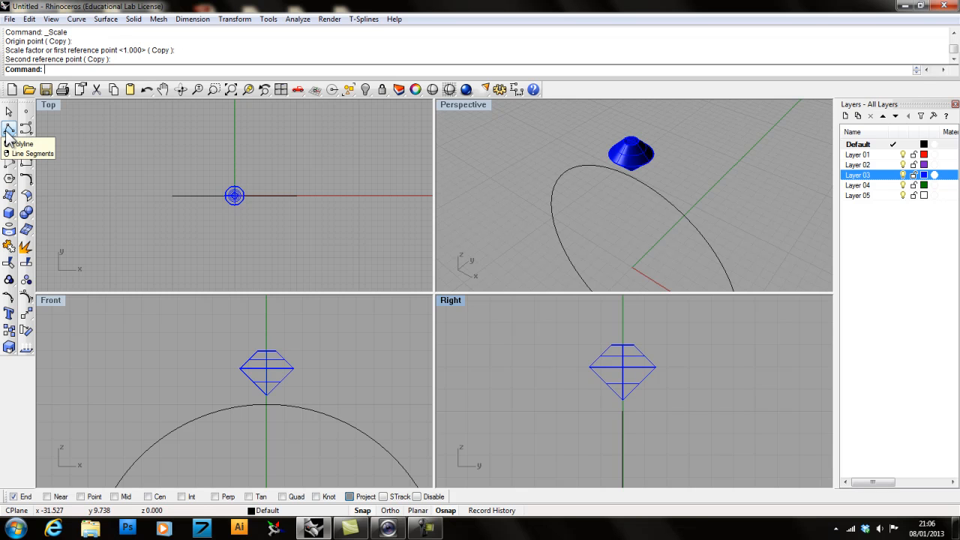
Step: Trace a U-shaped polyline profile around the gem in the Right view
click(10, 129)
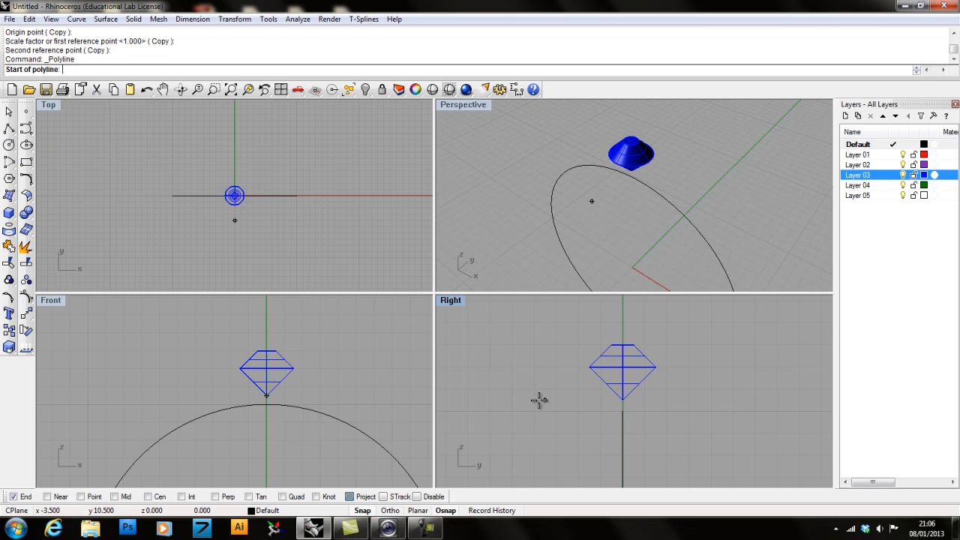
mouse_move(568, 357)
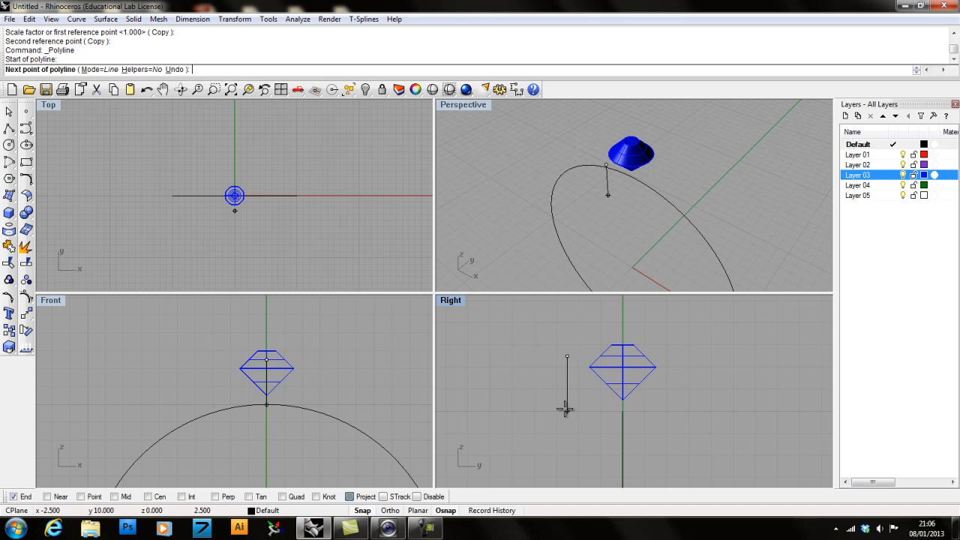
click(688, 408)
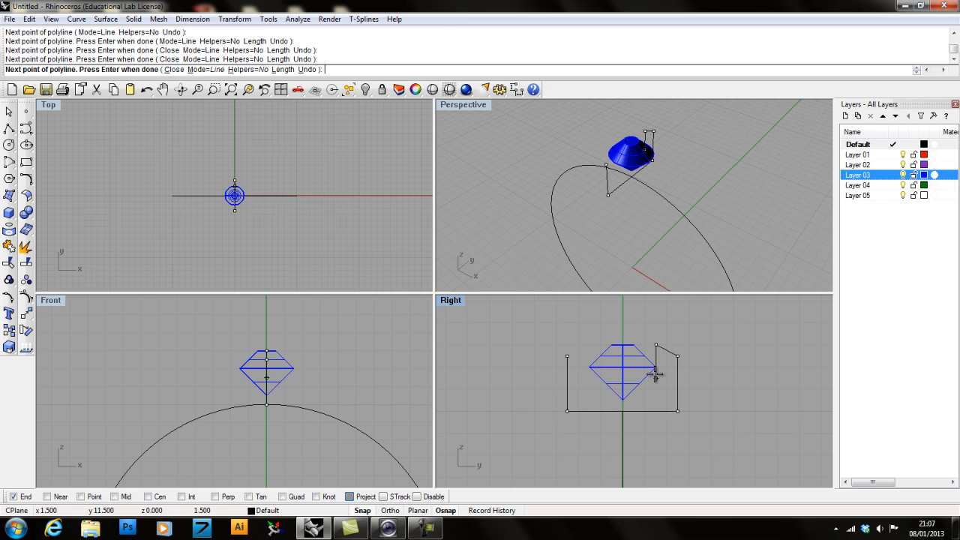
mouse_move(593, 375)
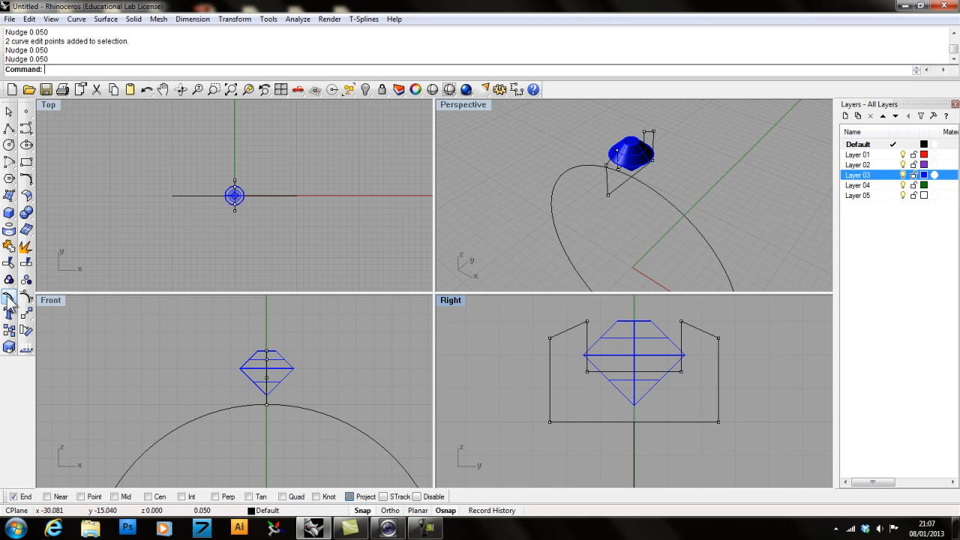
mouse_move(349, 380)
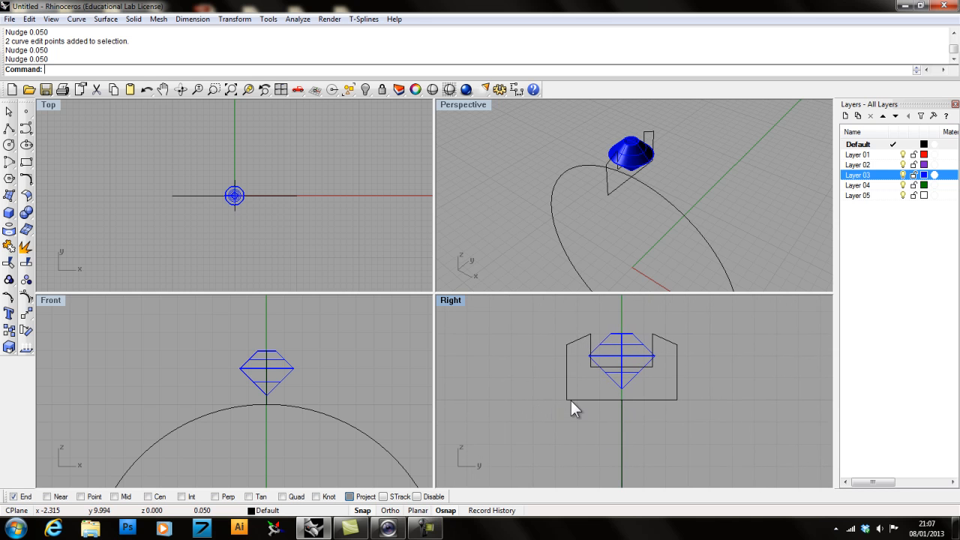
mouse_move(262, 226)
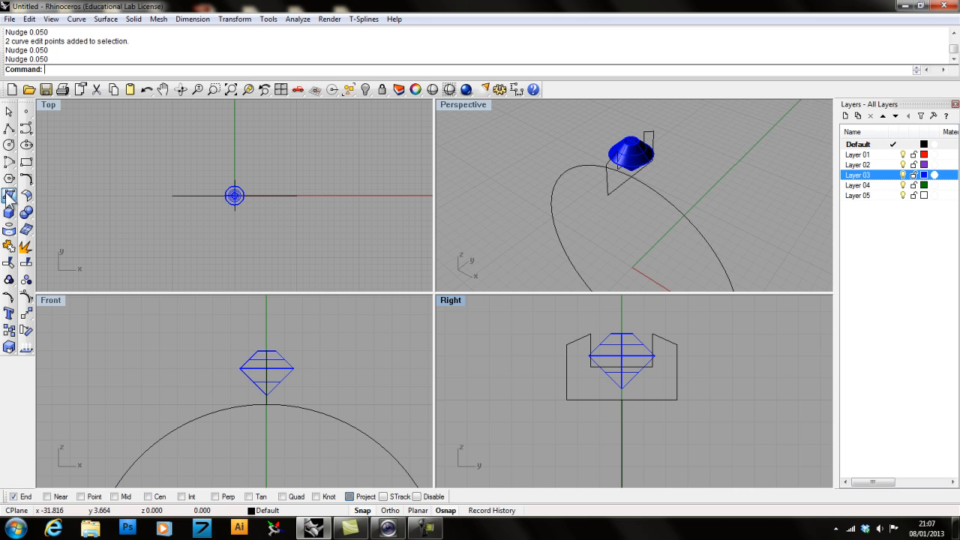
Step: Sweep the U profile along the ring circle with Sweep 1 Rail
click(9, 197)
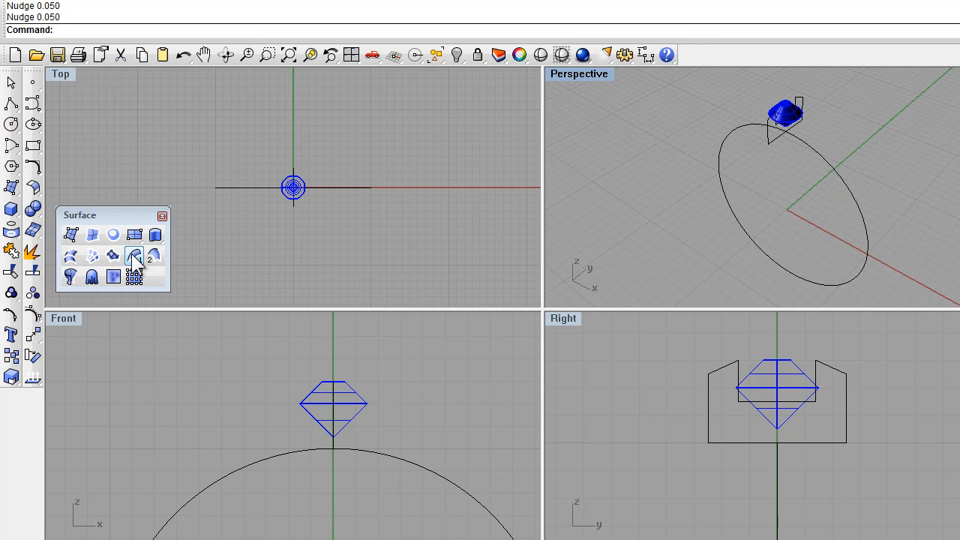
click(134, 256)
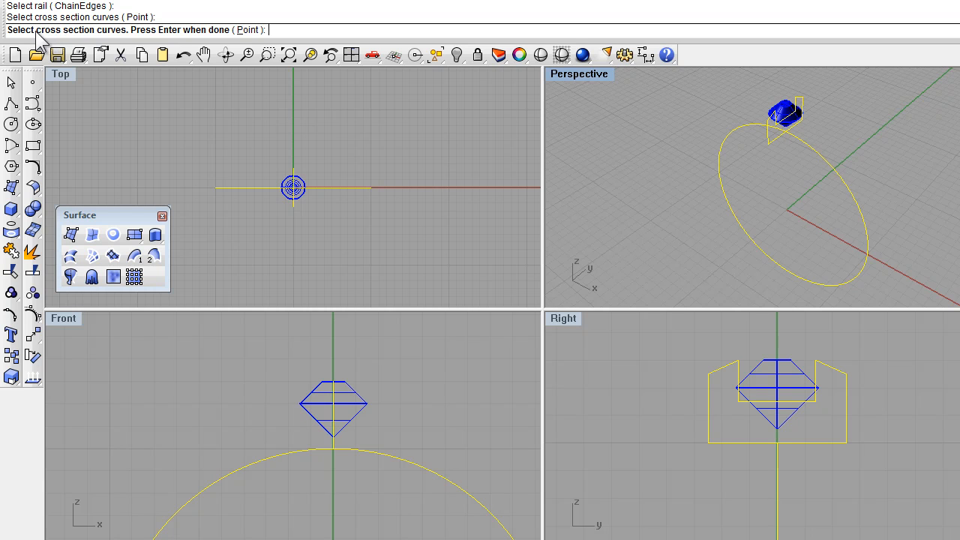
mouse_move(52, 38)
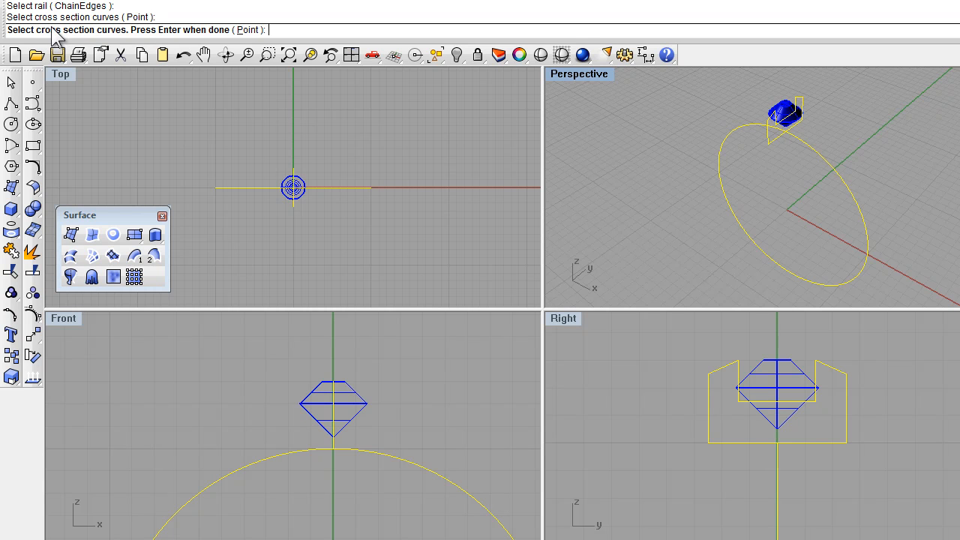
mouse_move(657, 207)
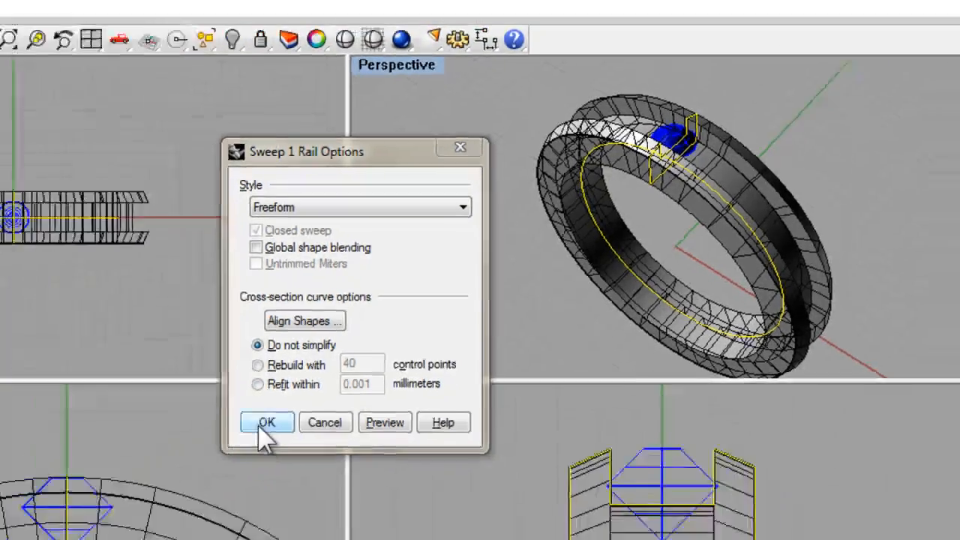
click(266, 422)
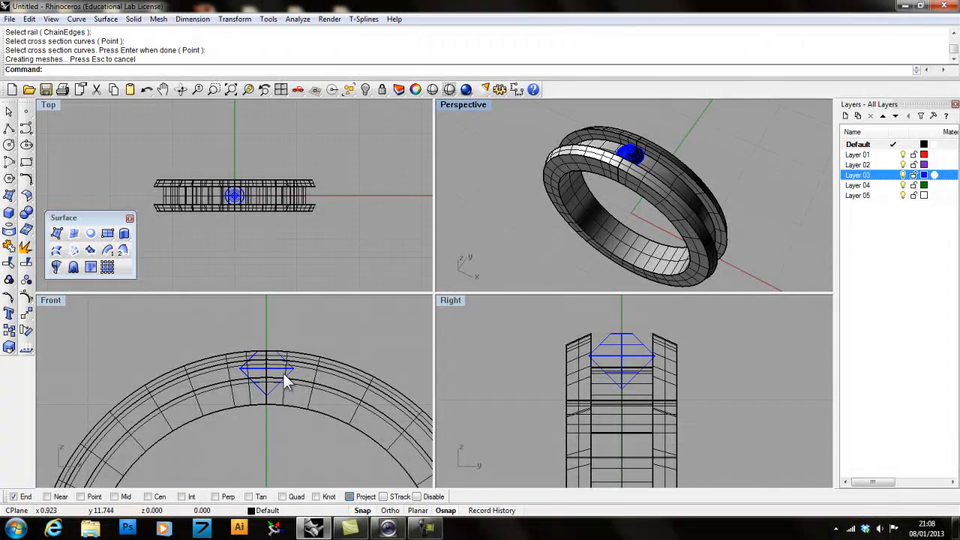
mouse_move(131, 225)
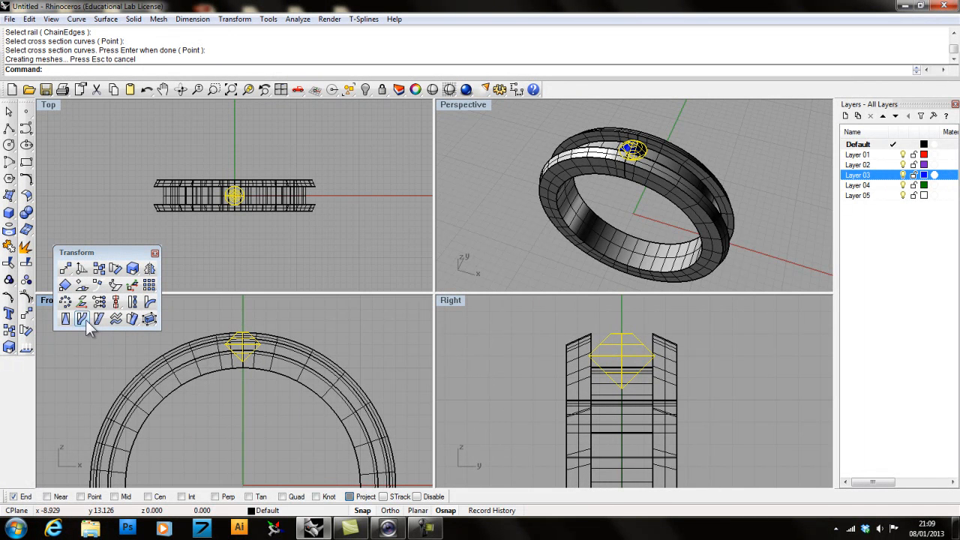
mouse_move(65, 301)
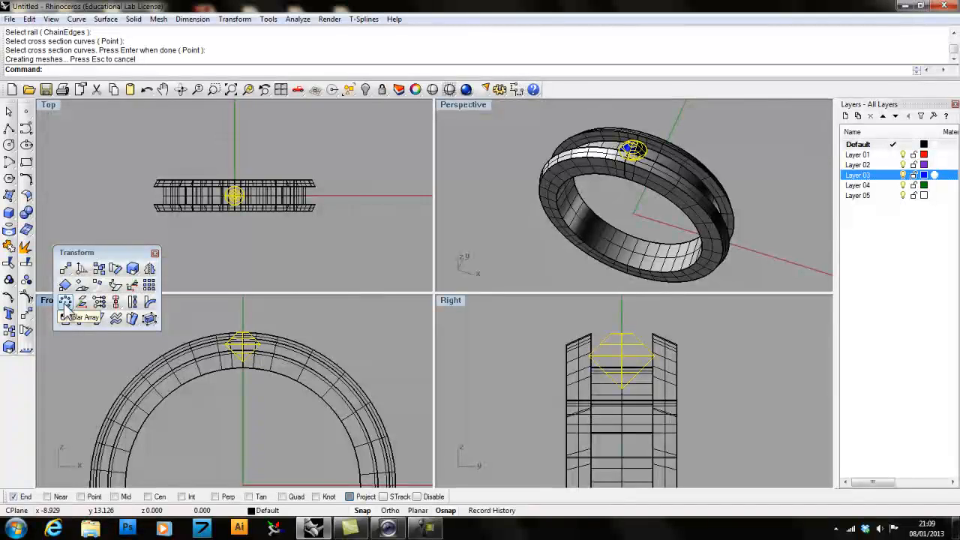
Step: Polar-array the gem around the origin with 20 items
click(66, 301)
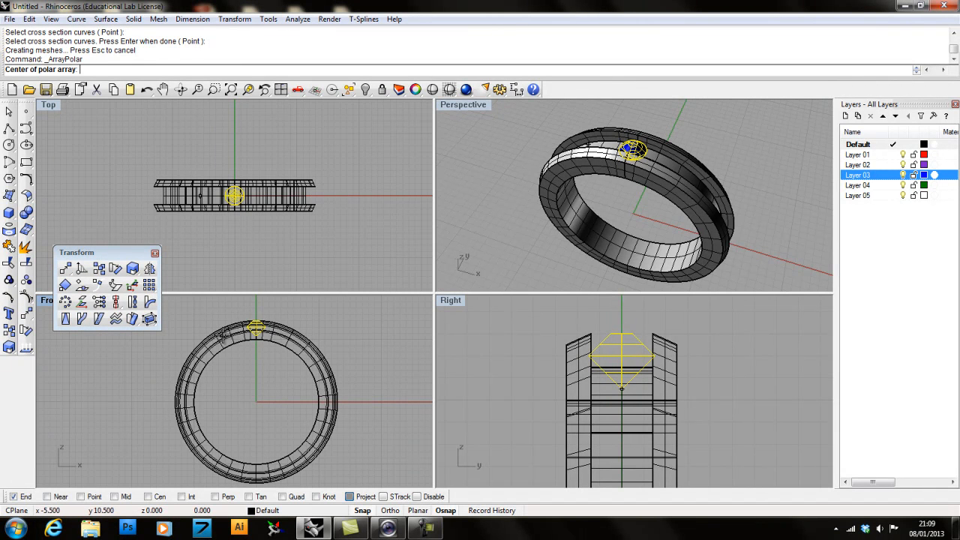
click(259, 401)
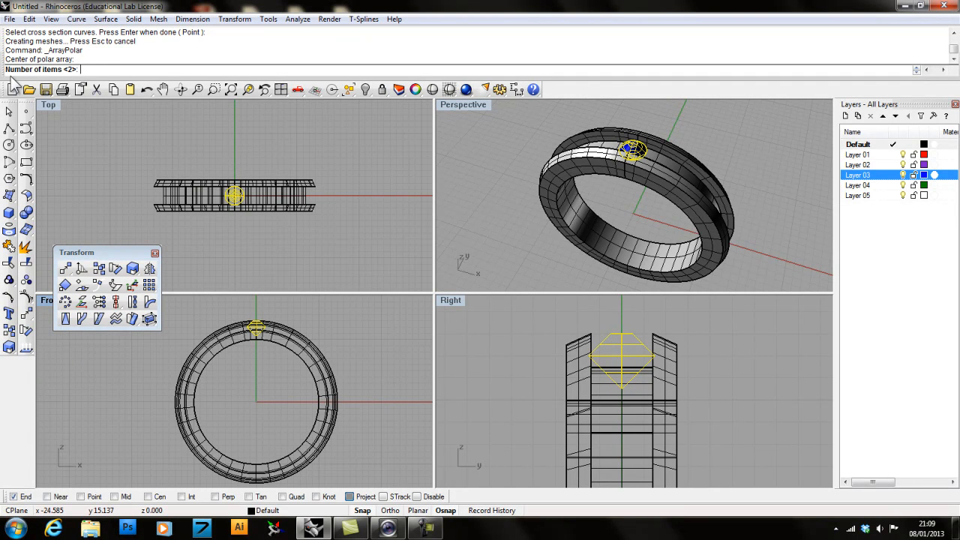
mouse_move(193, 366)
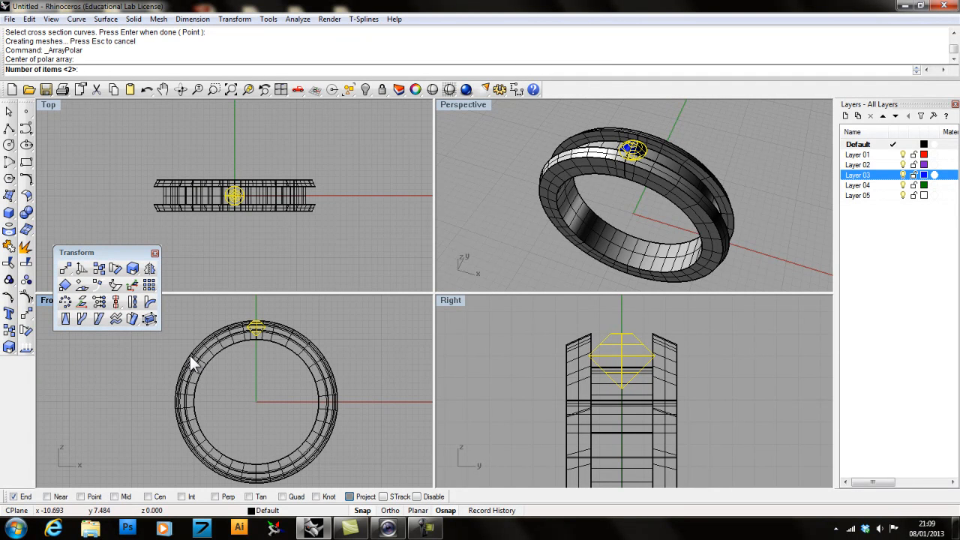
mouse_move(240, 333)
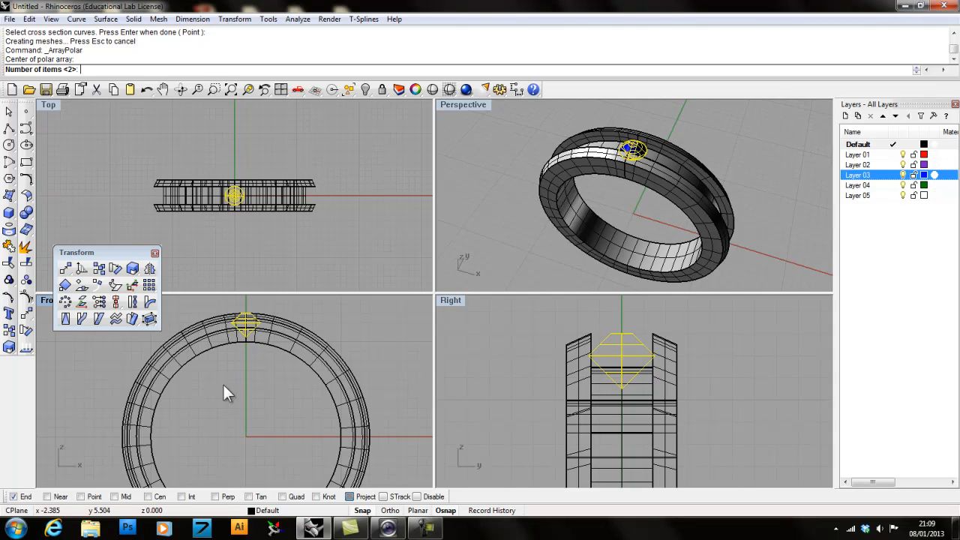
text(20)
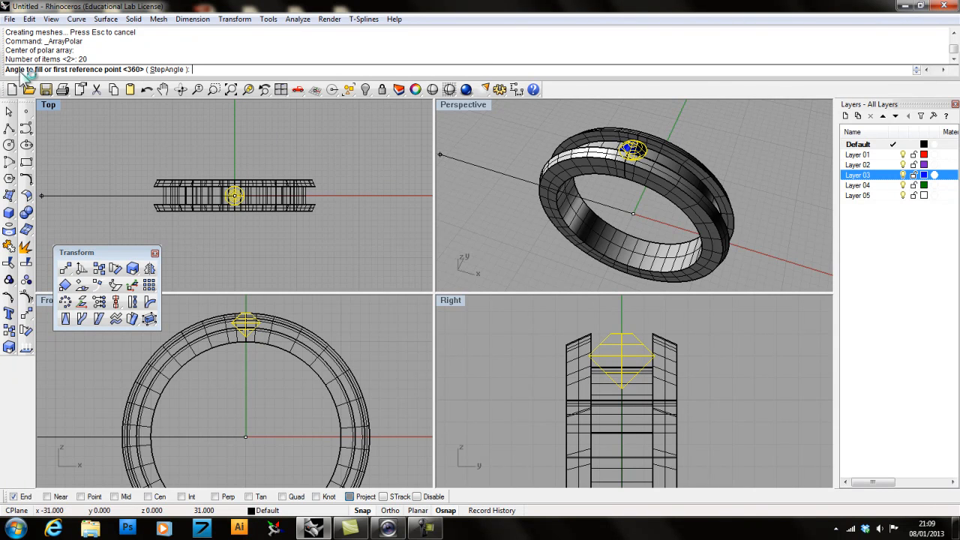
mouse_move(216, 309)
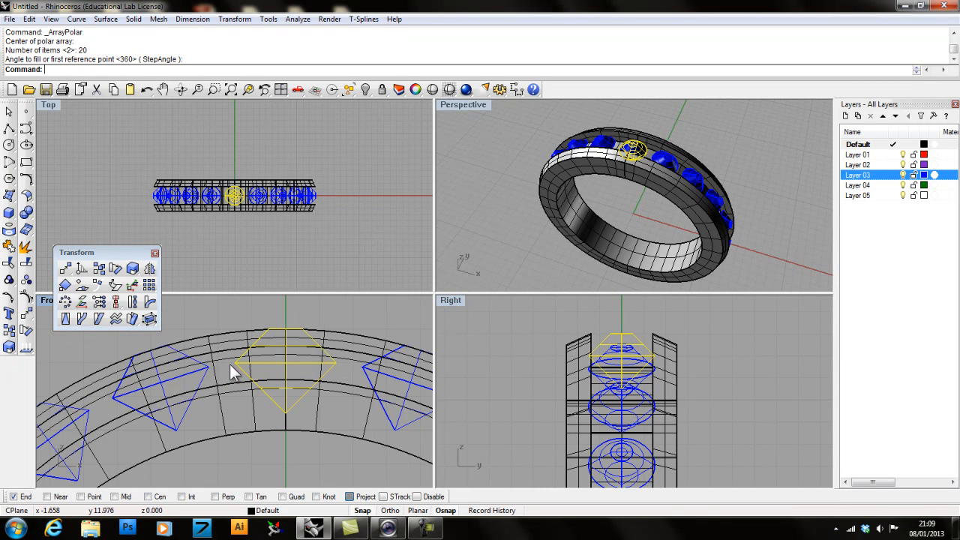
mouse_move(243, 180)
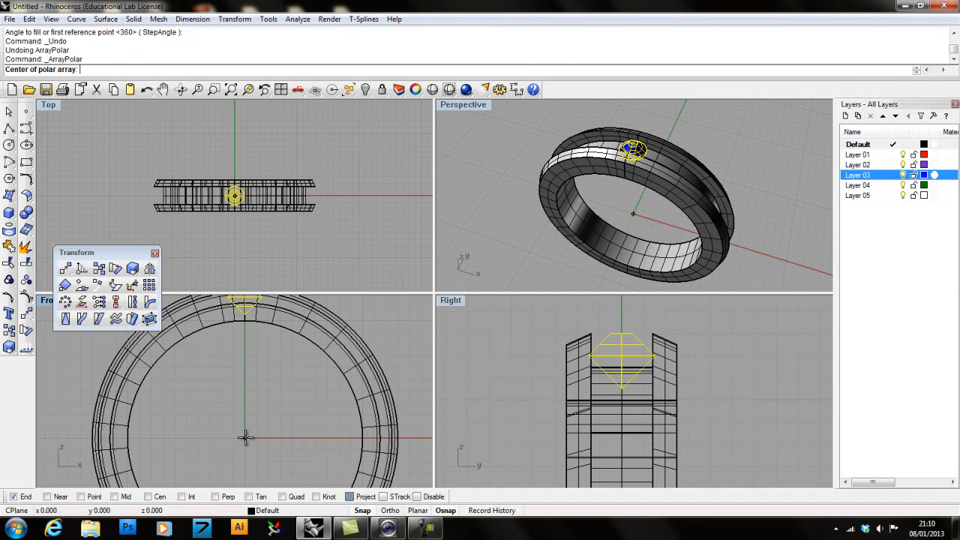
Step: Redo the polar array at the origin, trying 26 items, then settling on 25
click(245, 438)
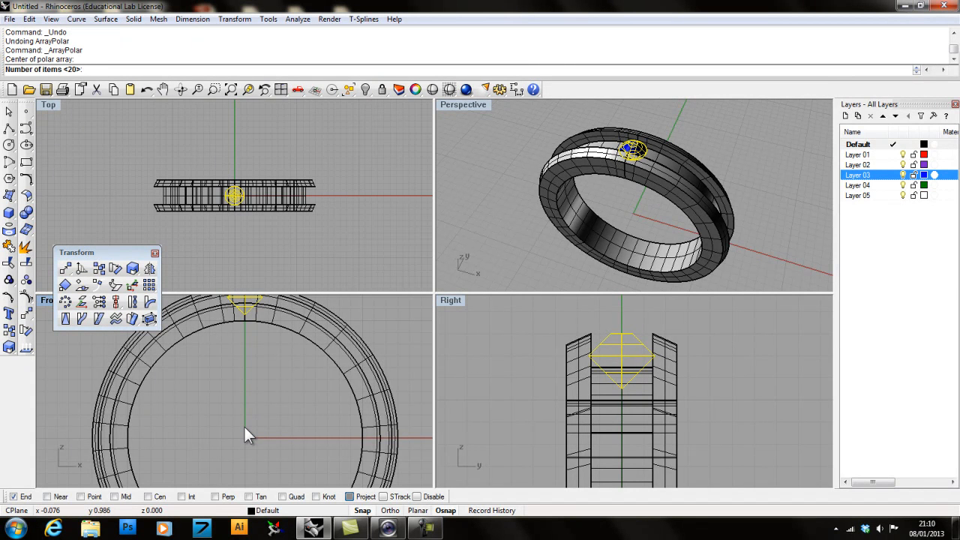
text(26)
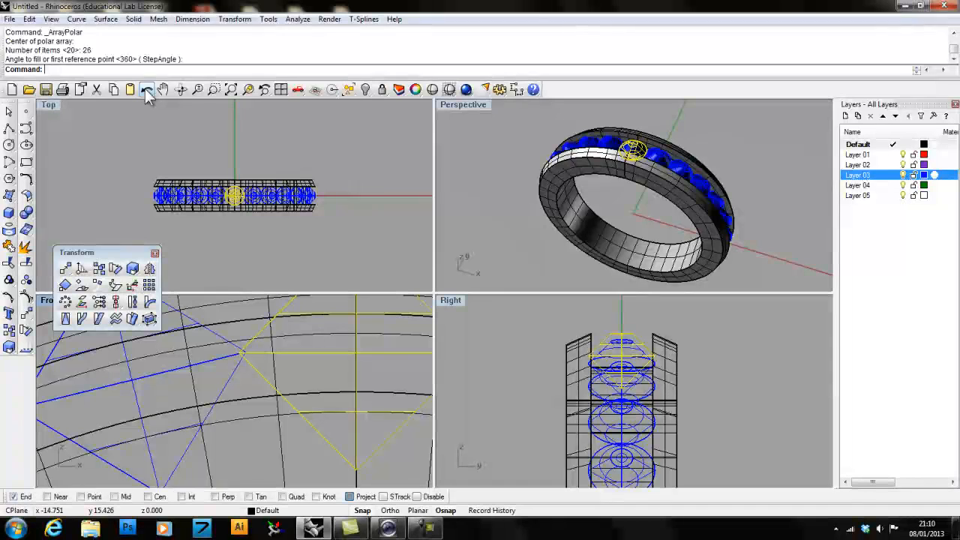
key(ctrl+z)
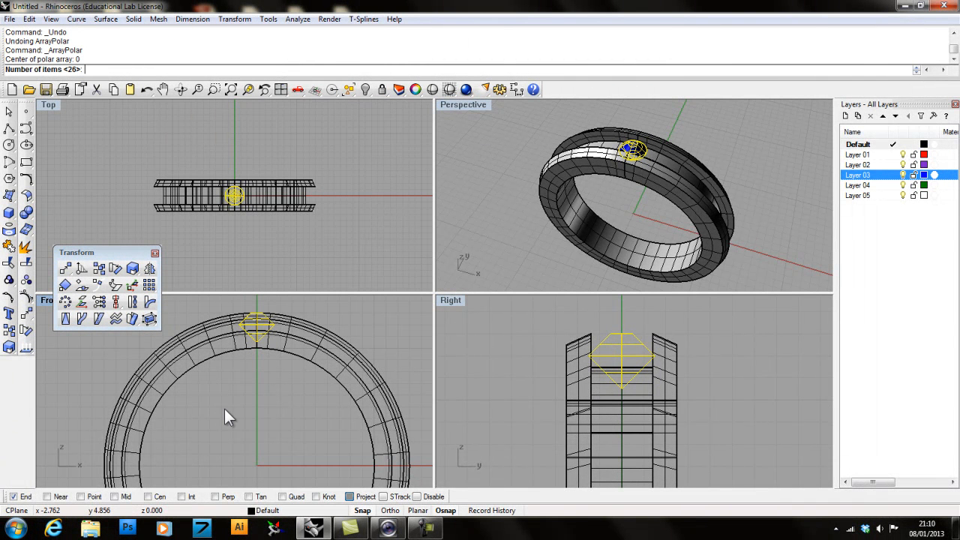
text(25)
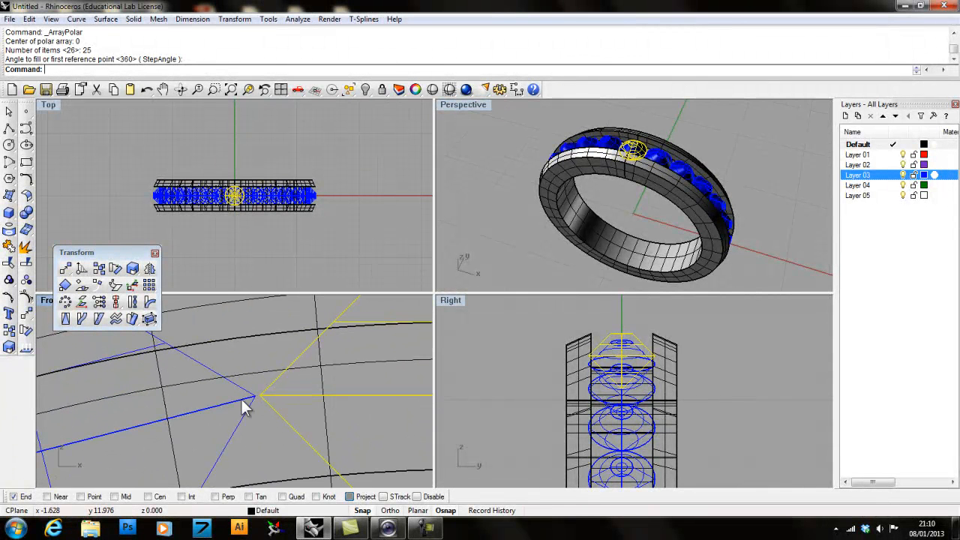
click(298, 18)
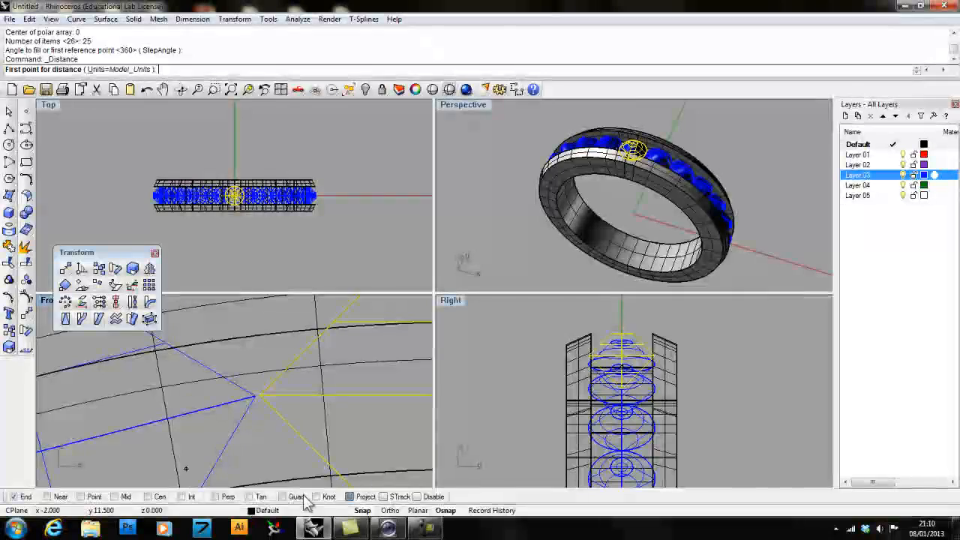
Step: Turn on the Quad snap and measure the gap between adjacent stones (about 0.032 mm)
click(259, 398)
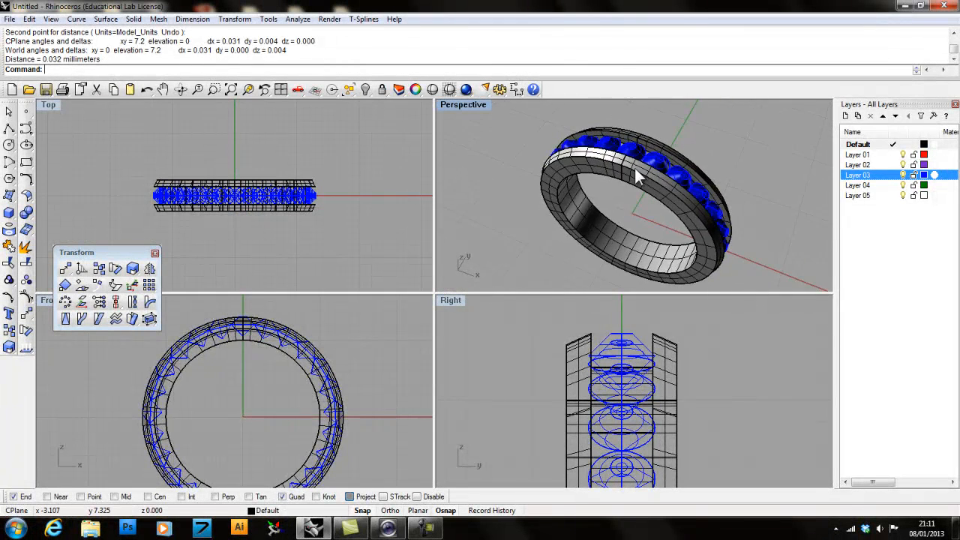
drag(634, 180, 657, 218)
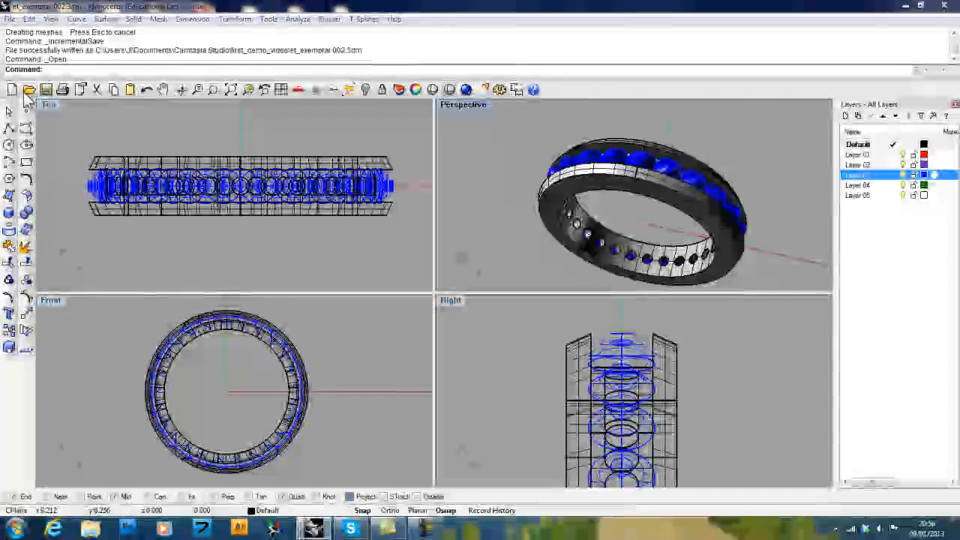
Step: Open claw_et_exemplar.3dm, the red-stoned claw-set eternity ring
click(28, 89)
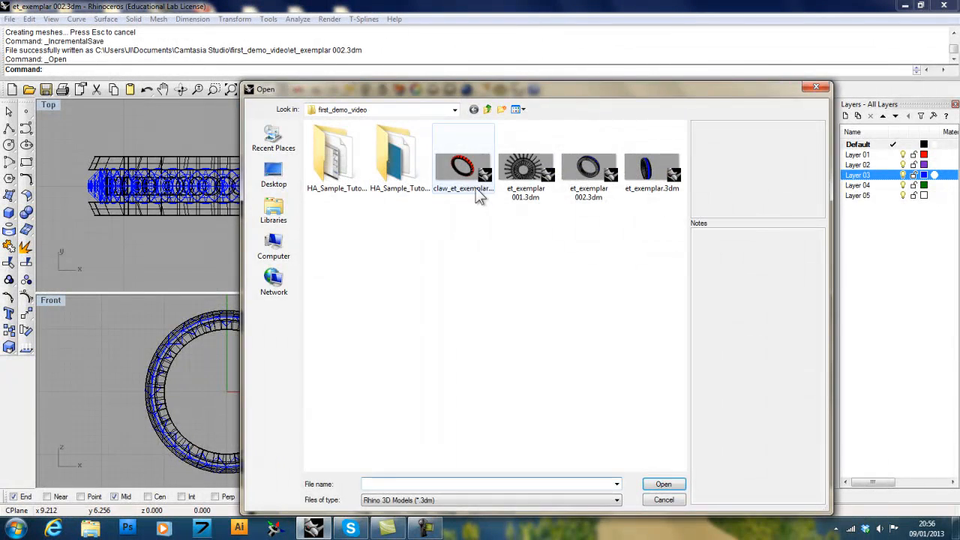
double_click(462, 158)
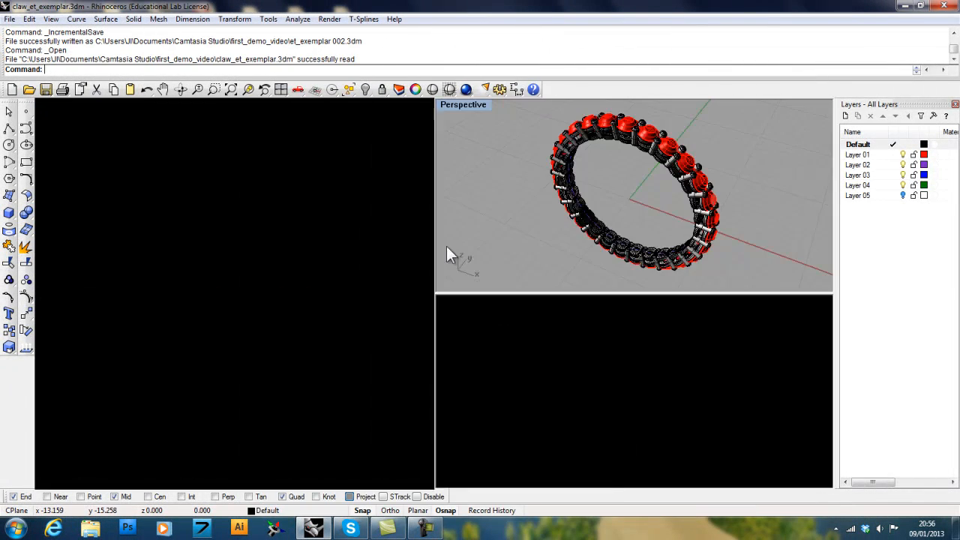